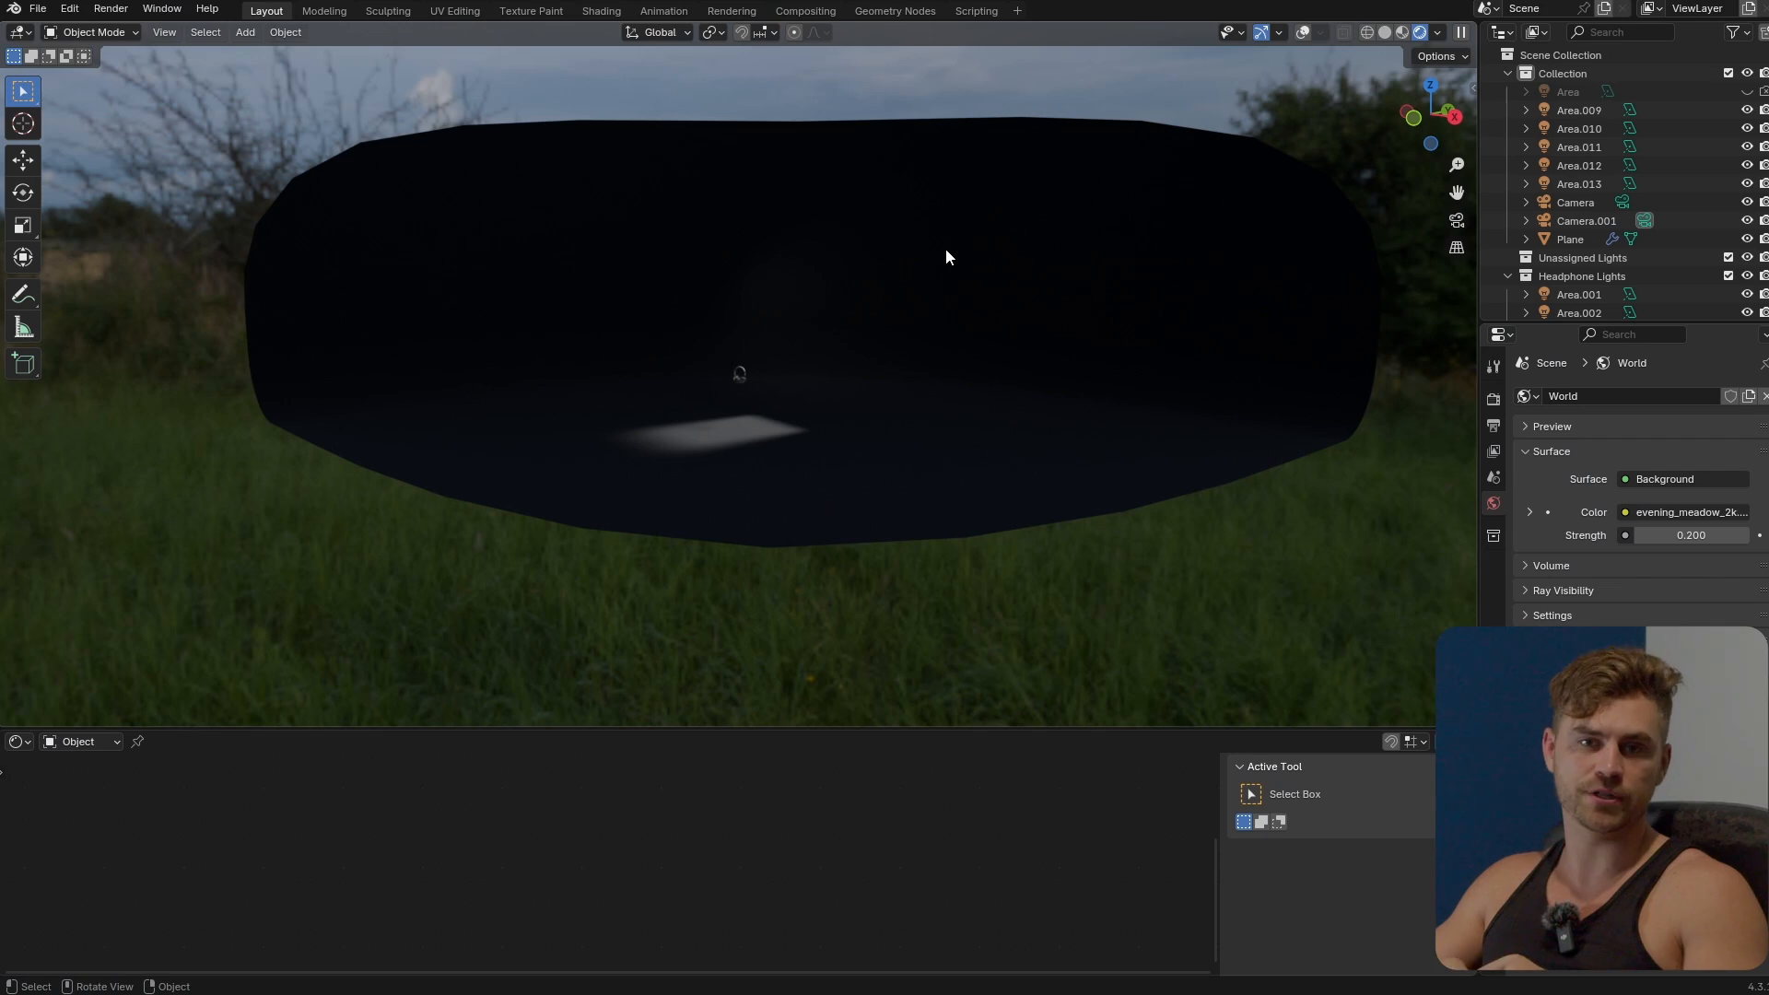
mouse_move(833, 316)
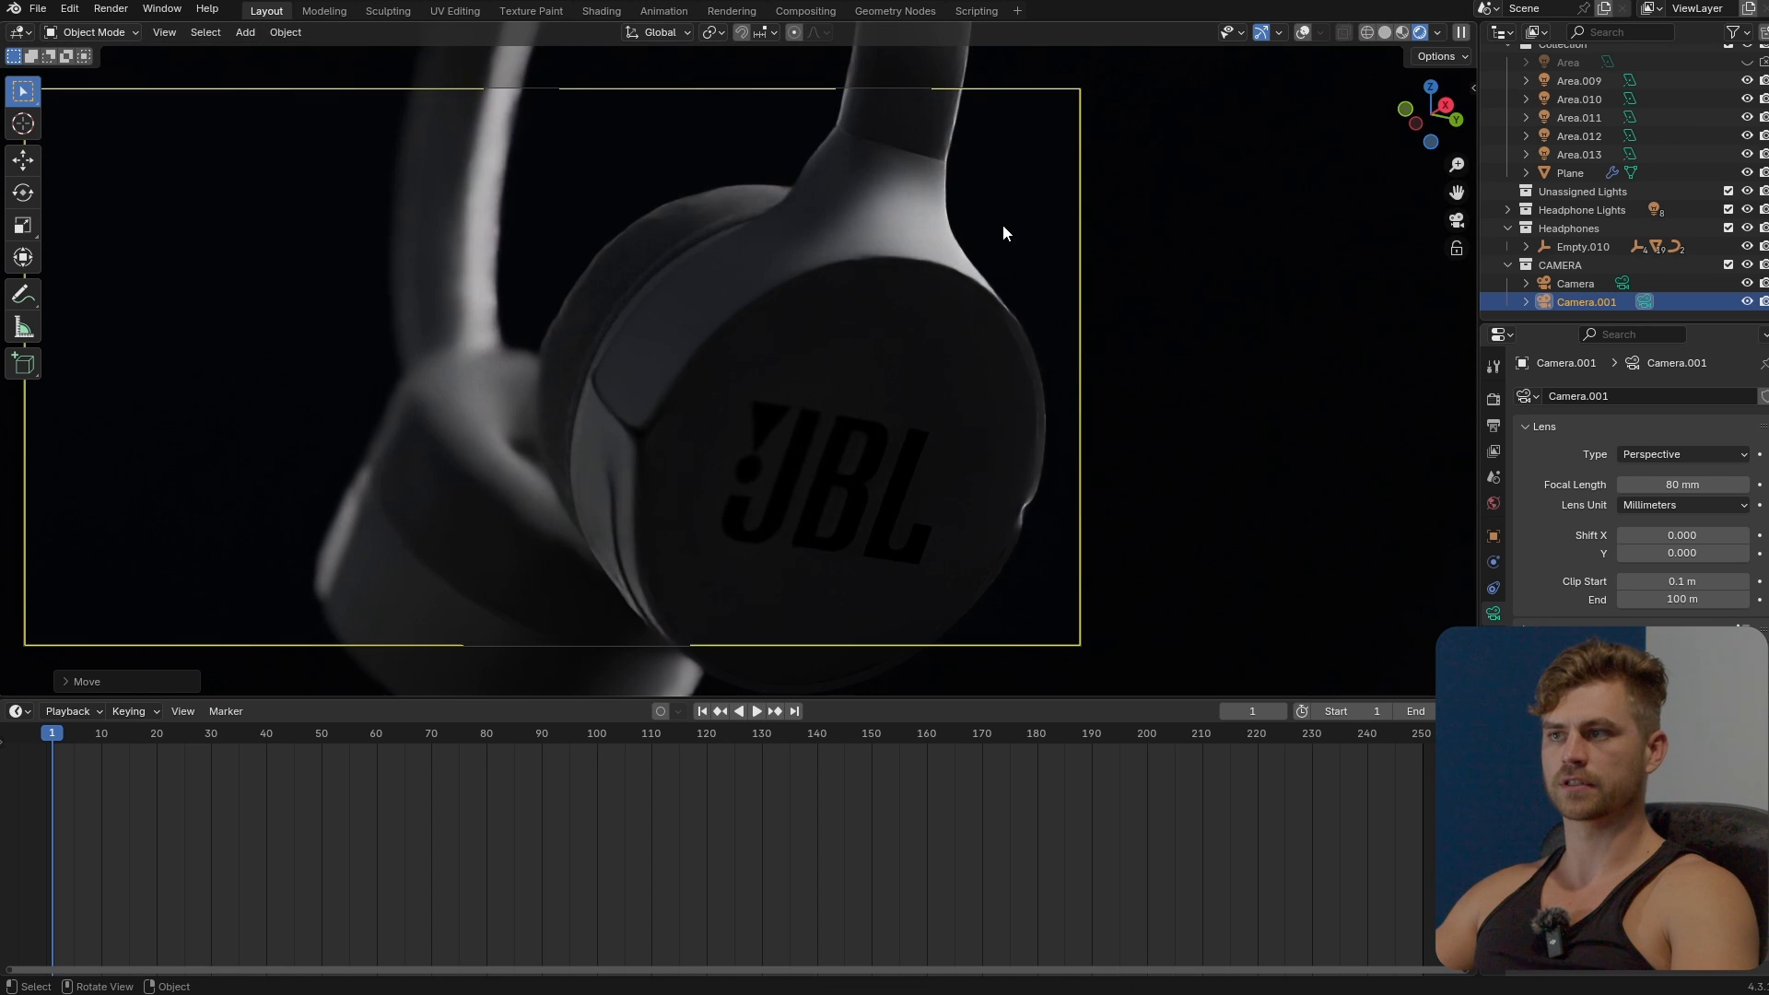
Step: Enable camera depth of field and set its focus object to the logo disc Circle.004
left_click(1537, 729)
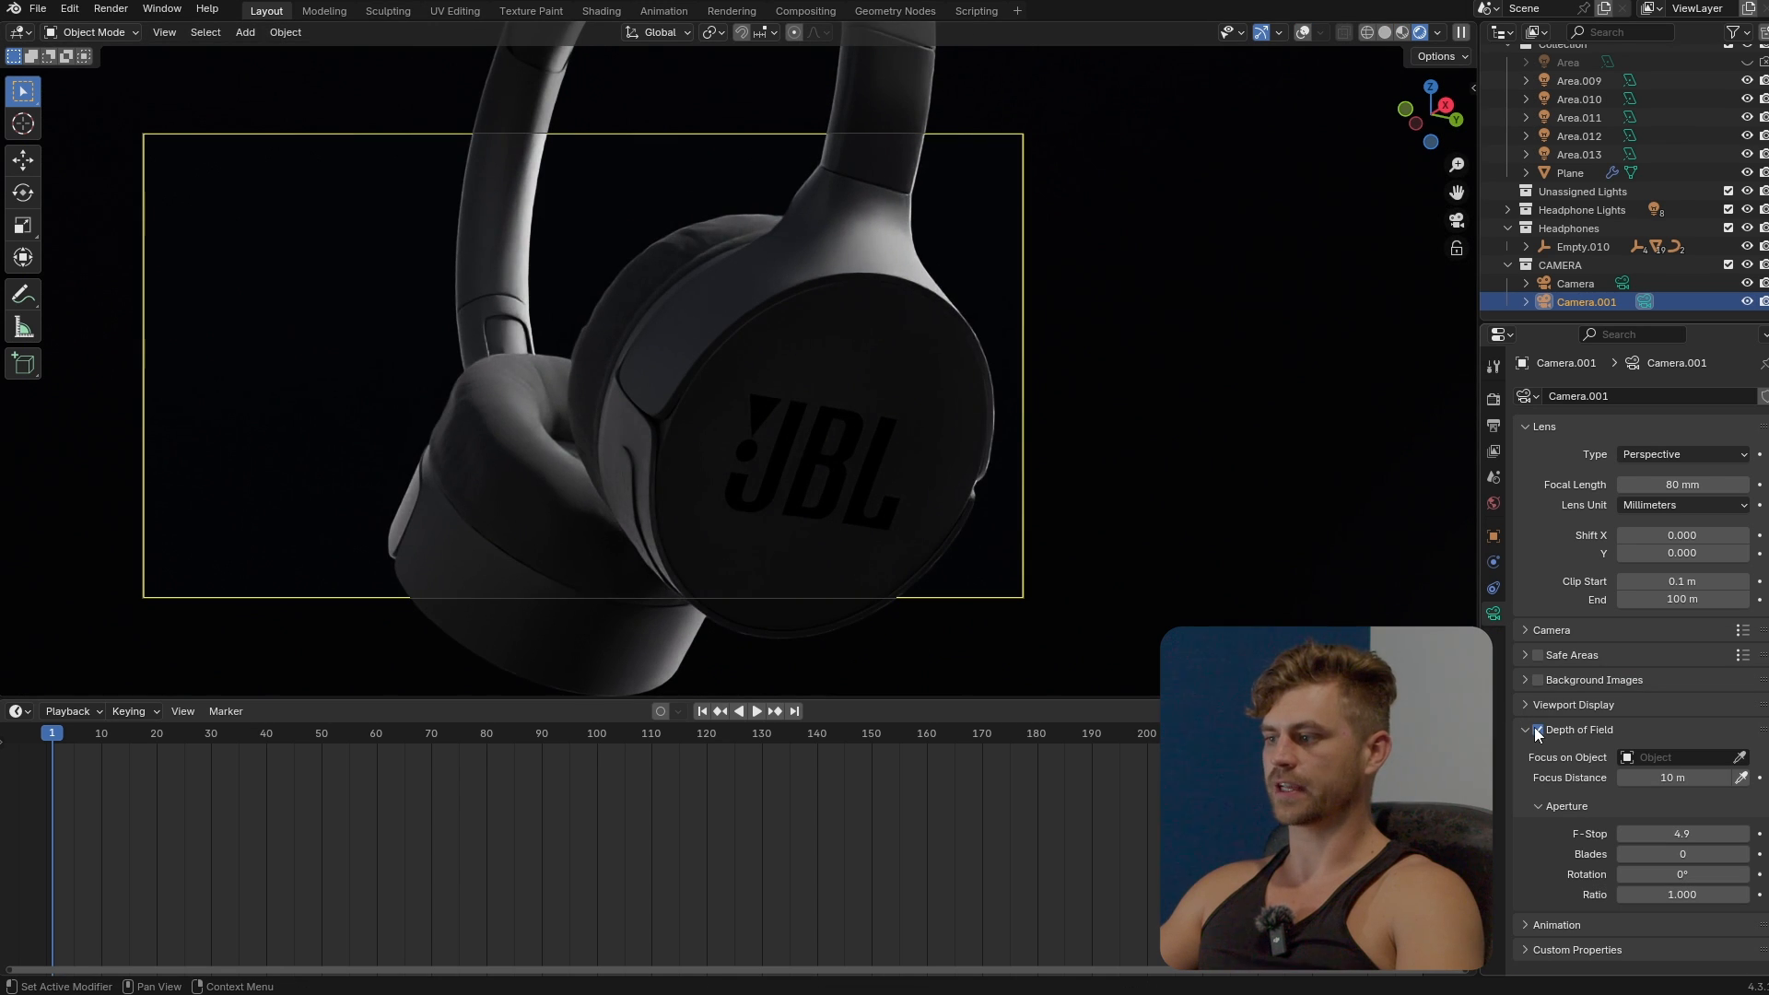
left_click(1538, 730)
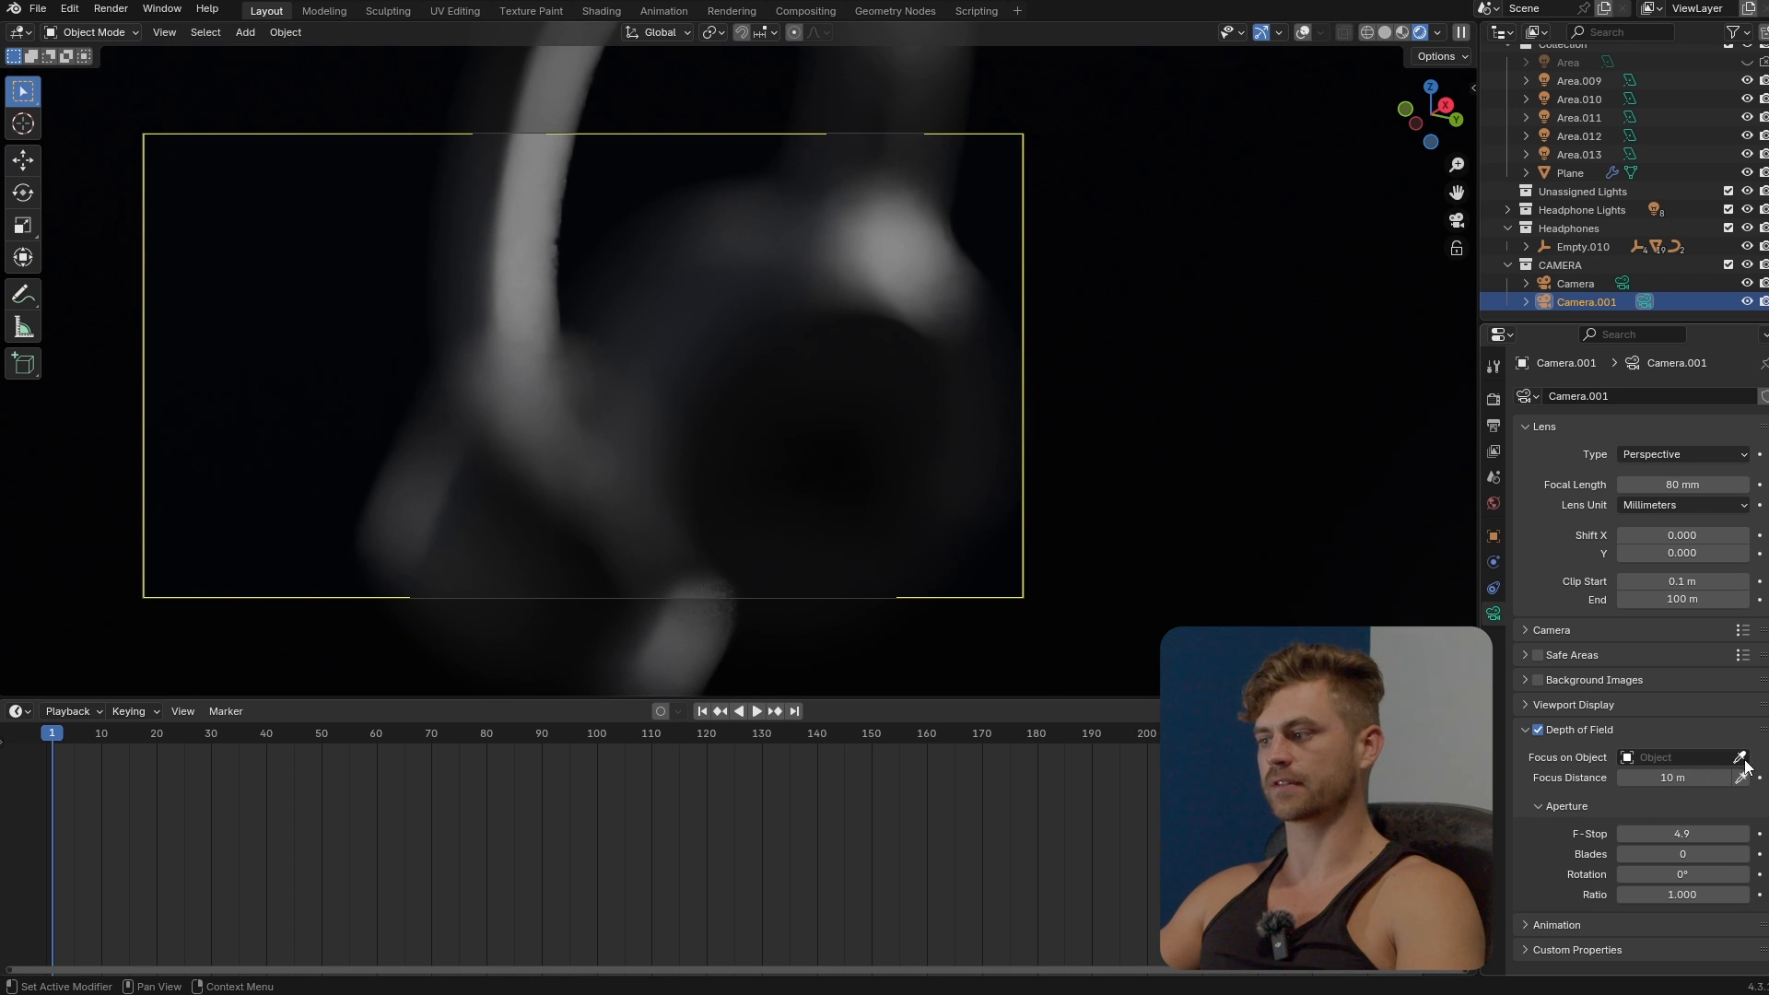
left_click(1741, 757)
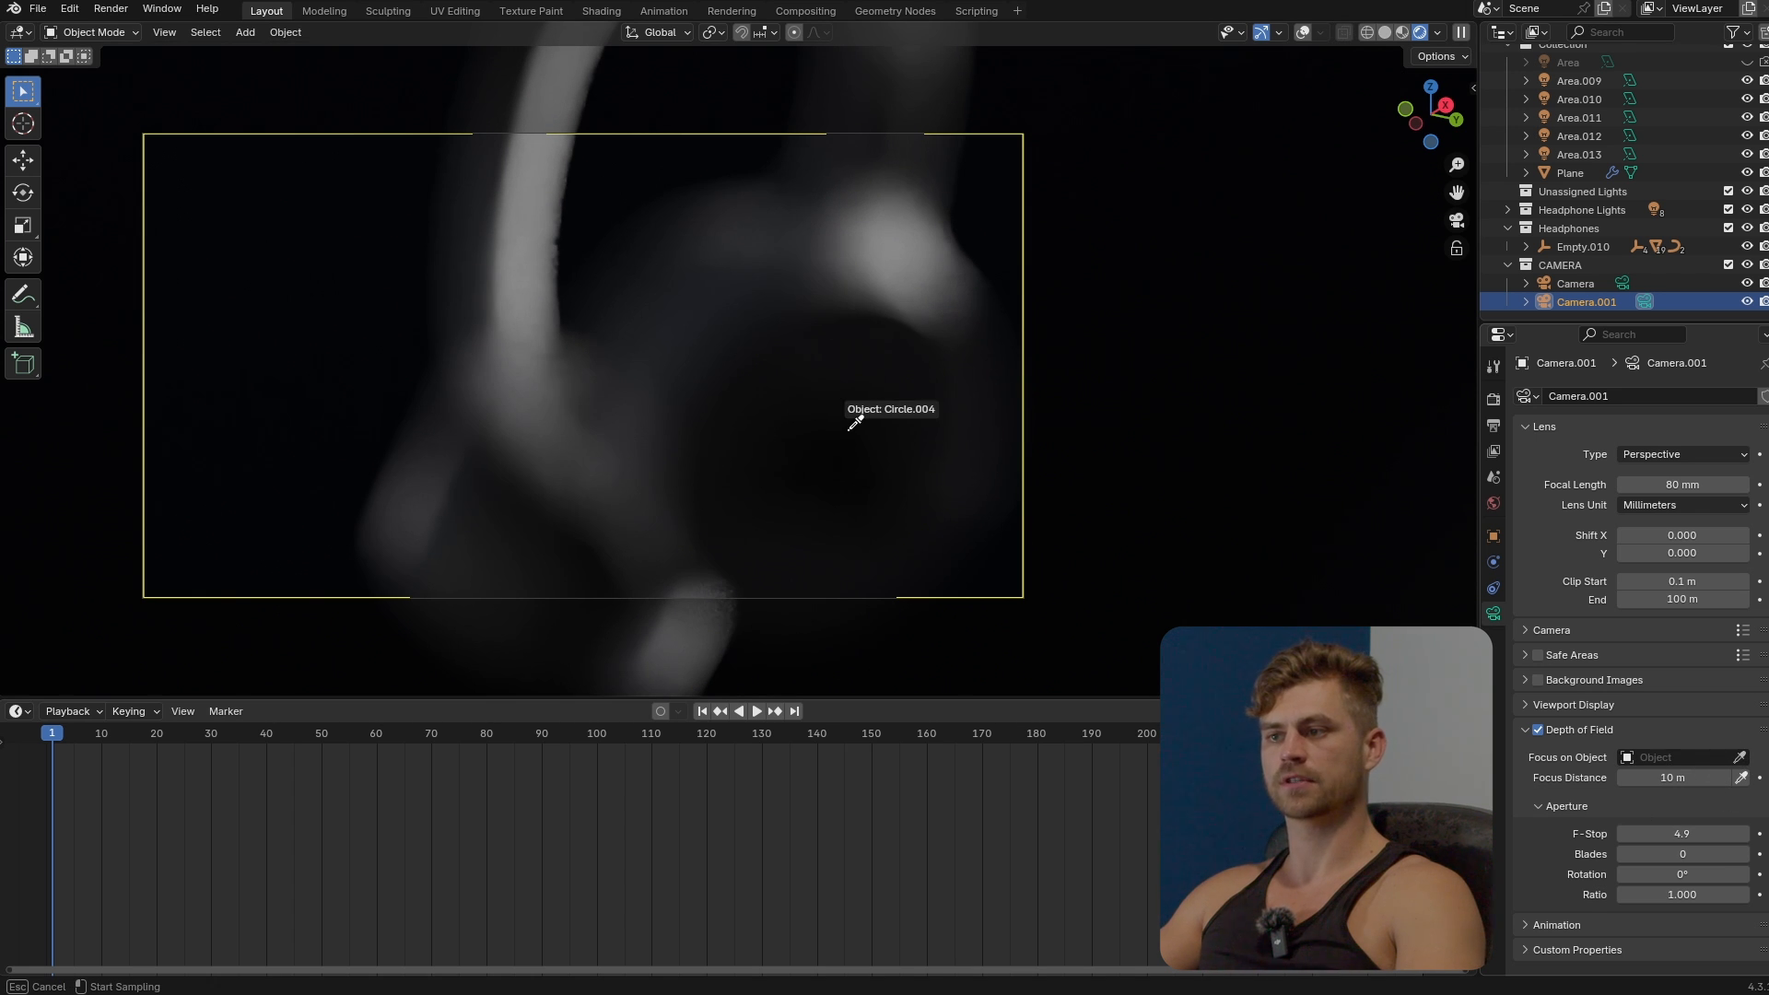
left_click(855, 418)
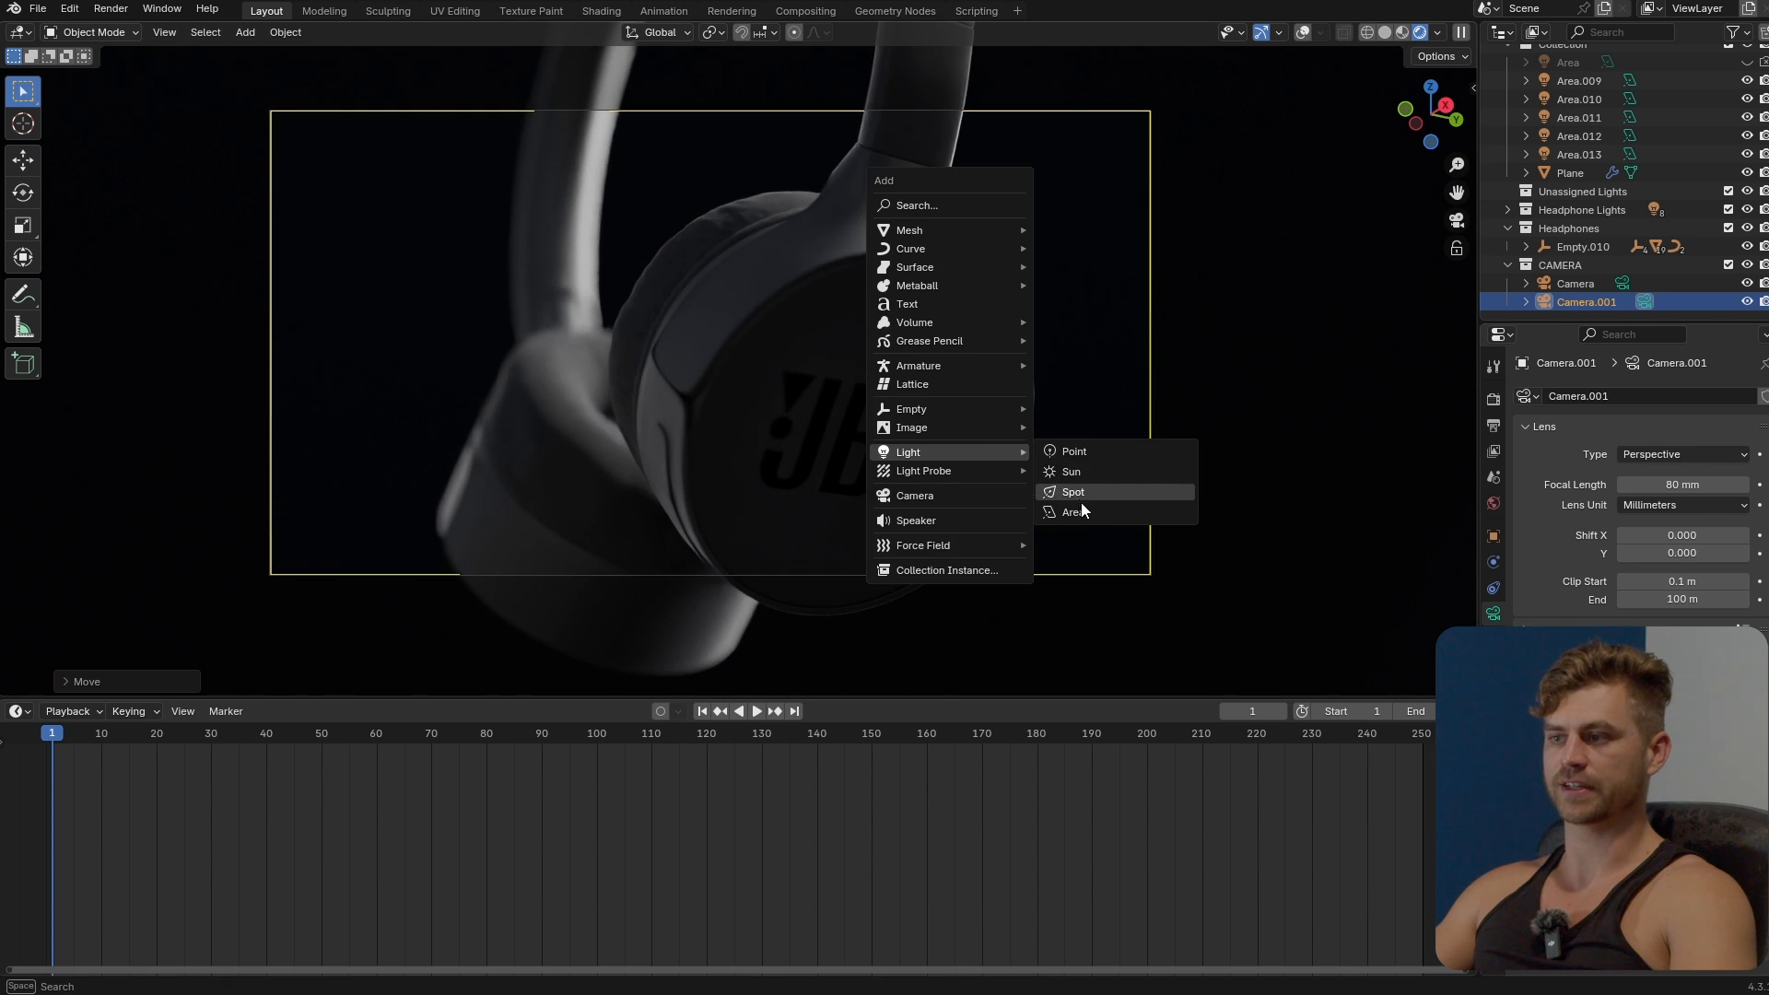
Step: Add an area light to the scene and select the new Area.014
left_click(1073, 512)
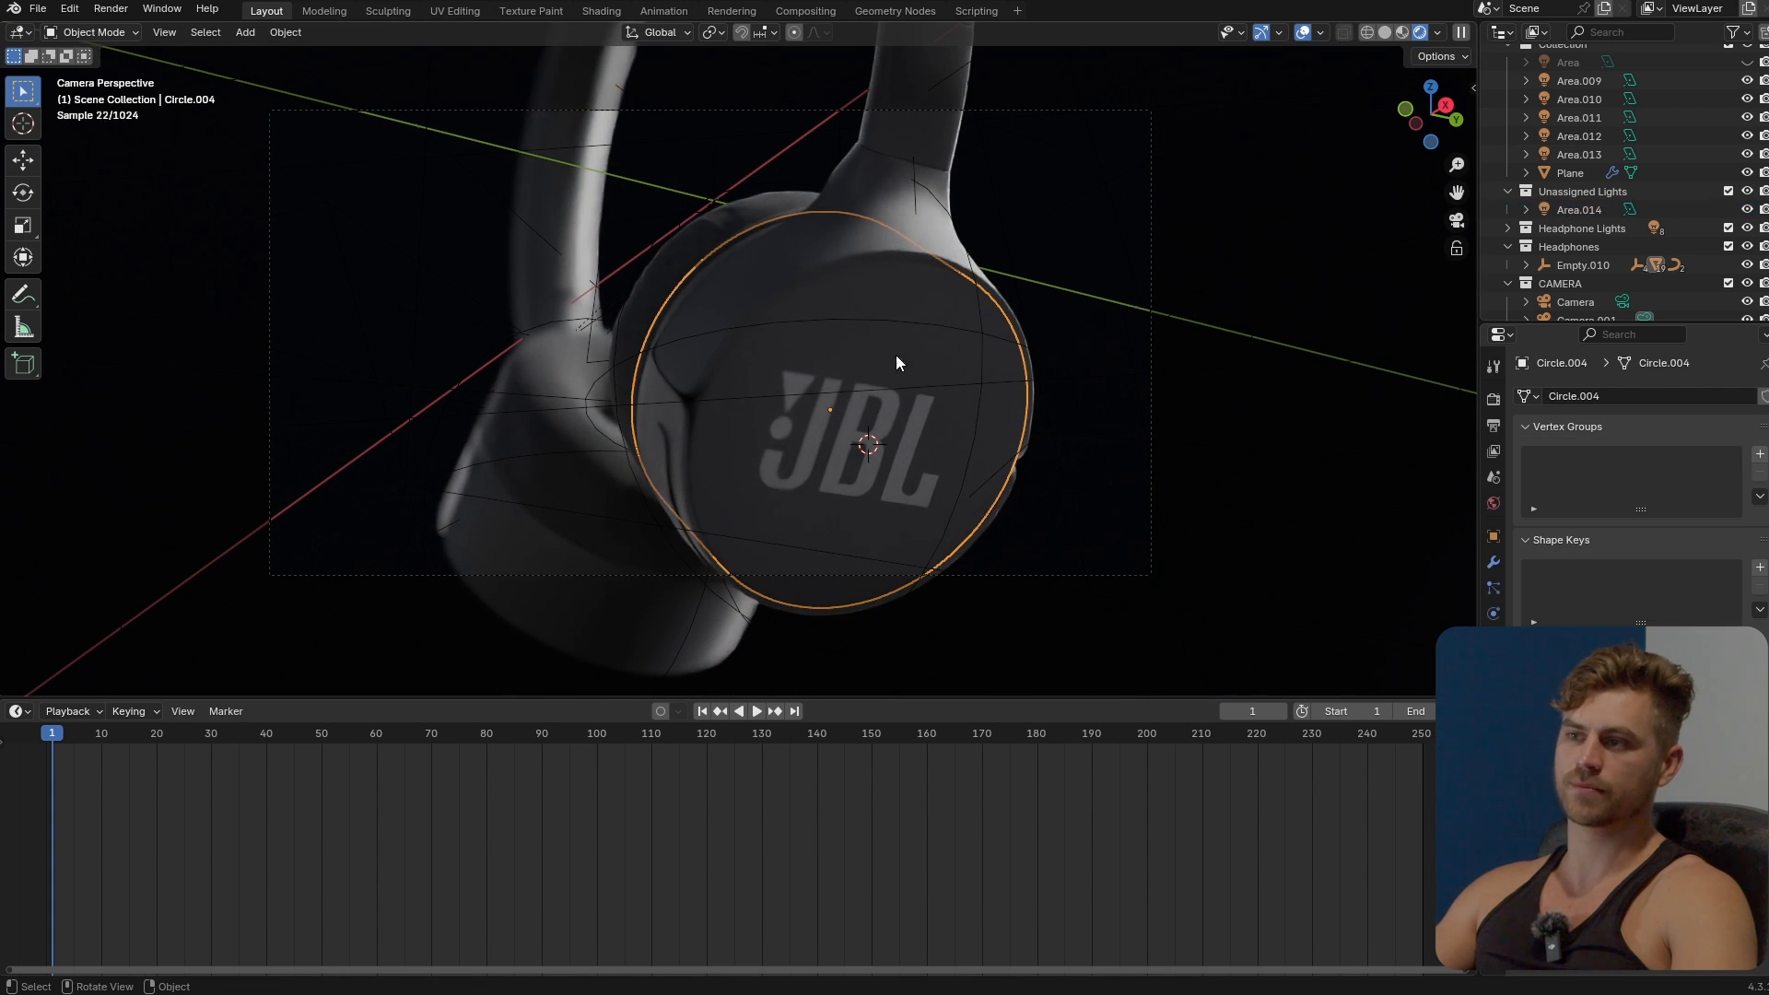
left_click(1578, 191)
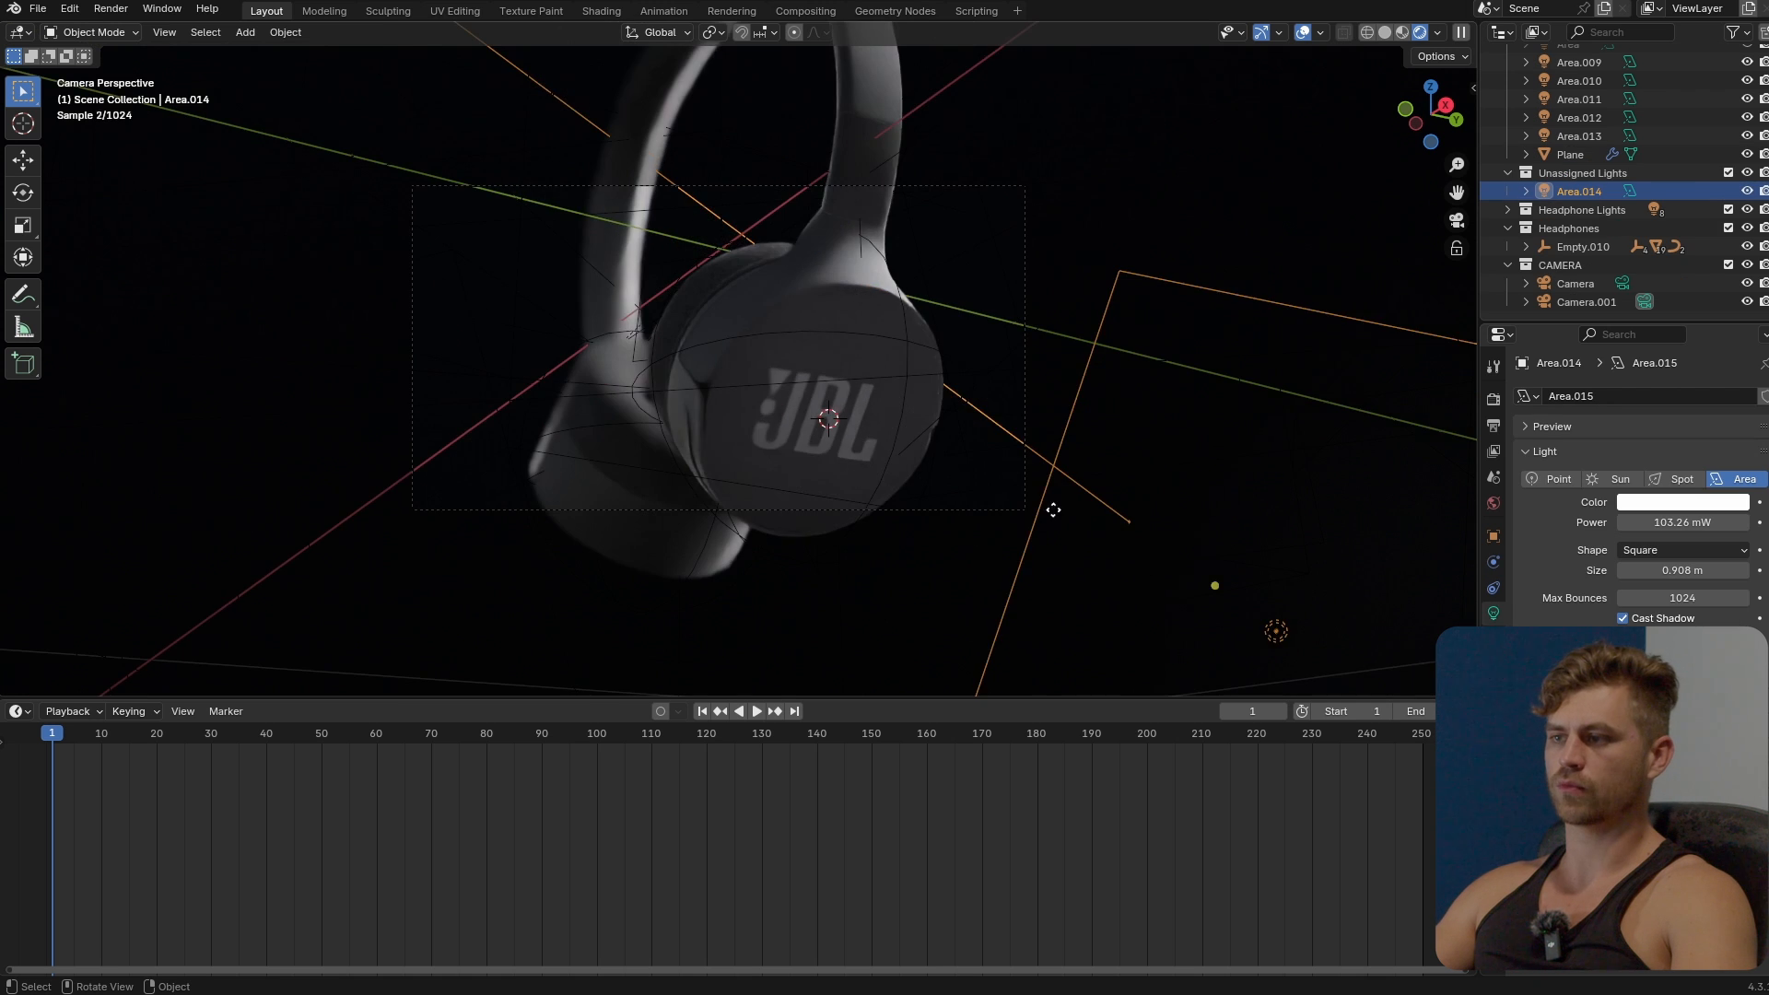
Step: Save, set Empty.010's frame 0–100 rotation keyframes to Linear, and preview playback
key("ctrl+s")
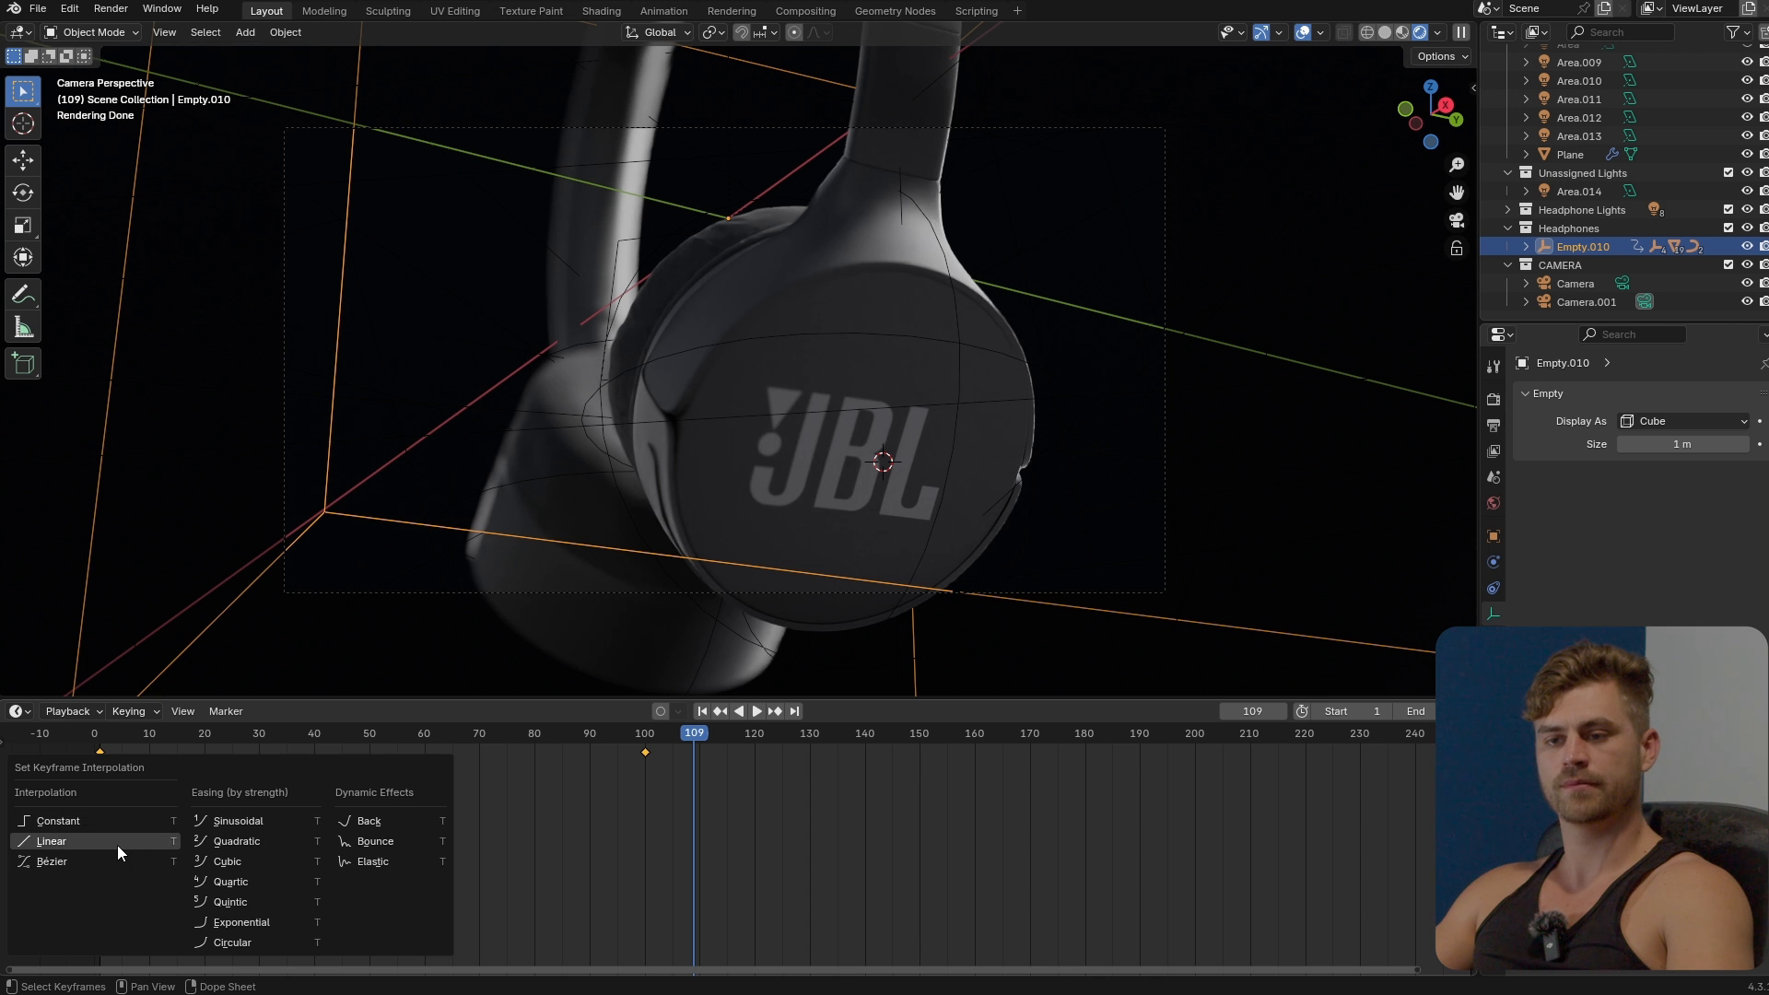
left_click(755, 710)
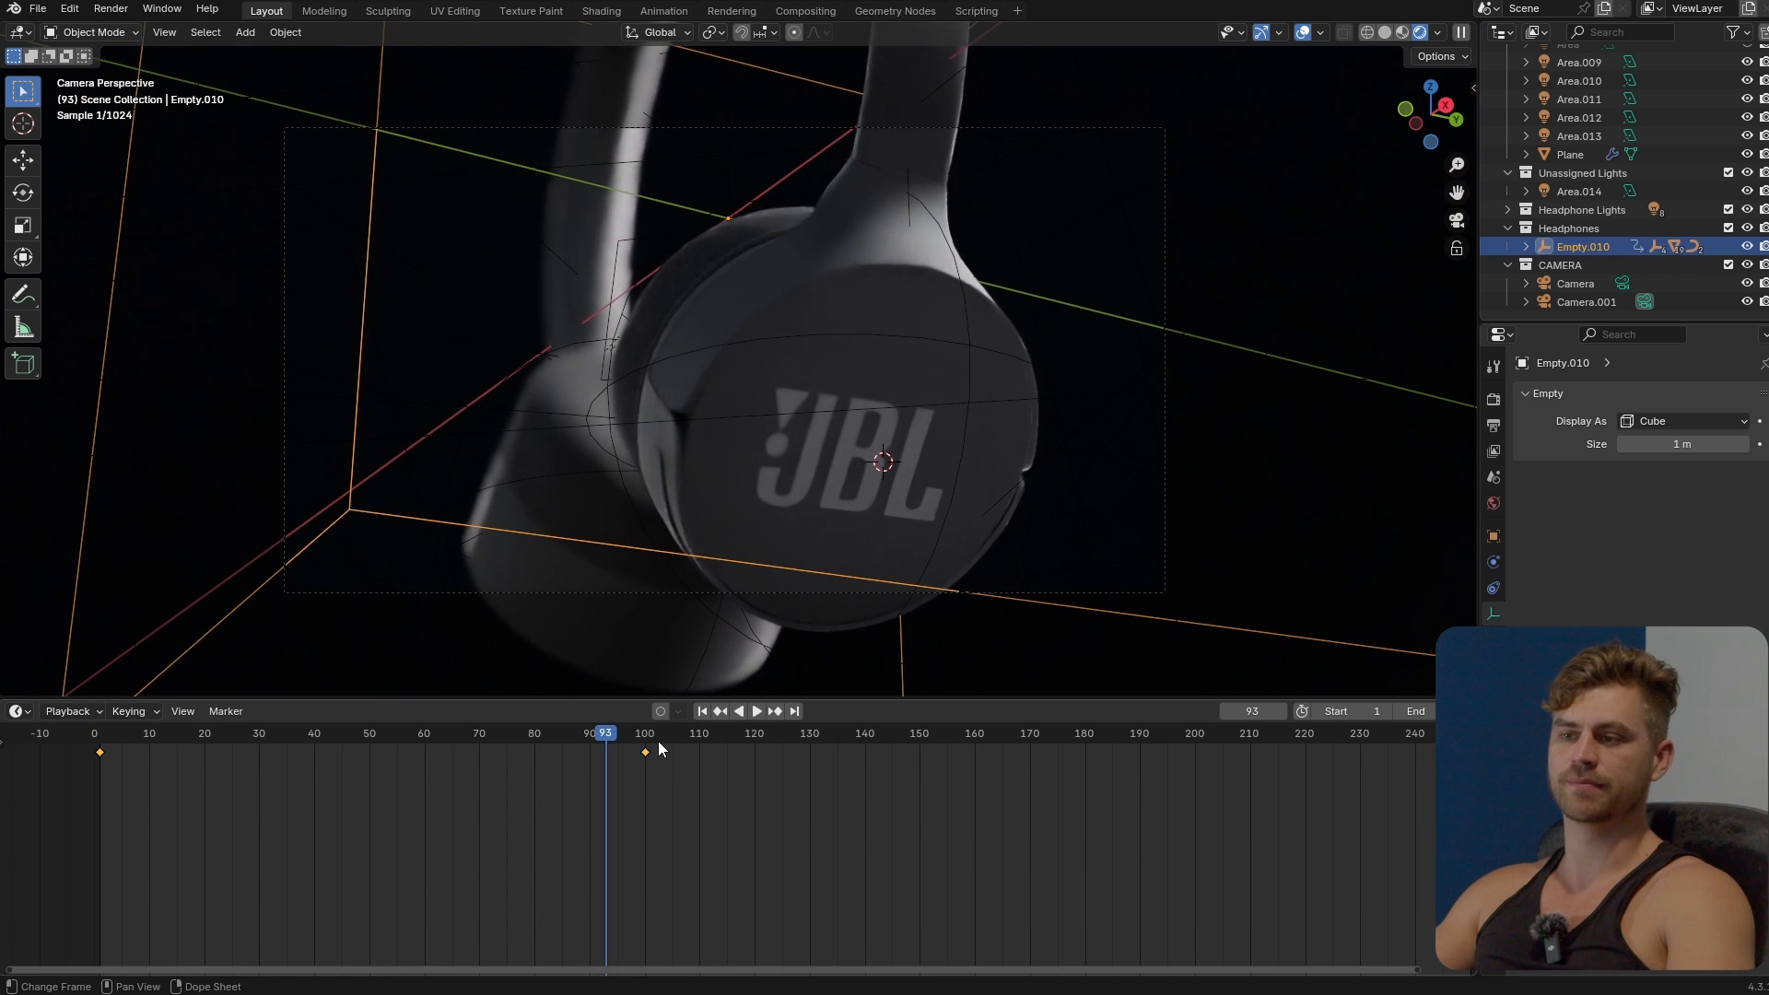
left_click(645, 733)
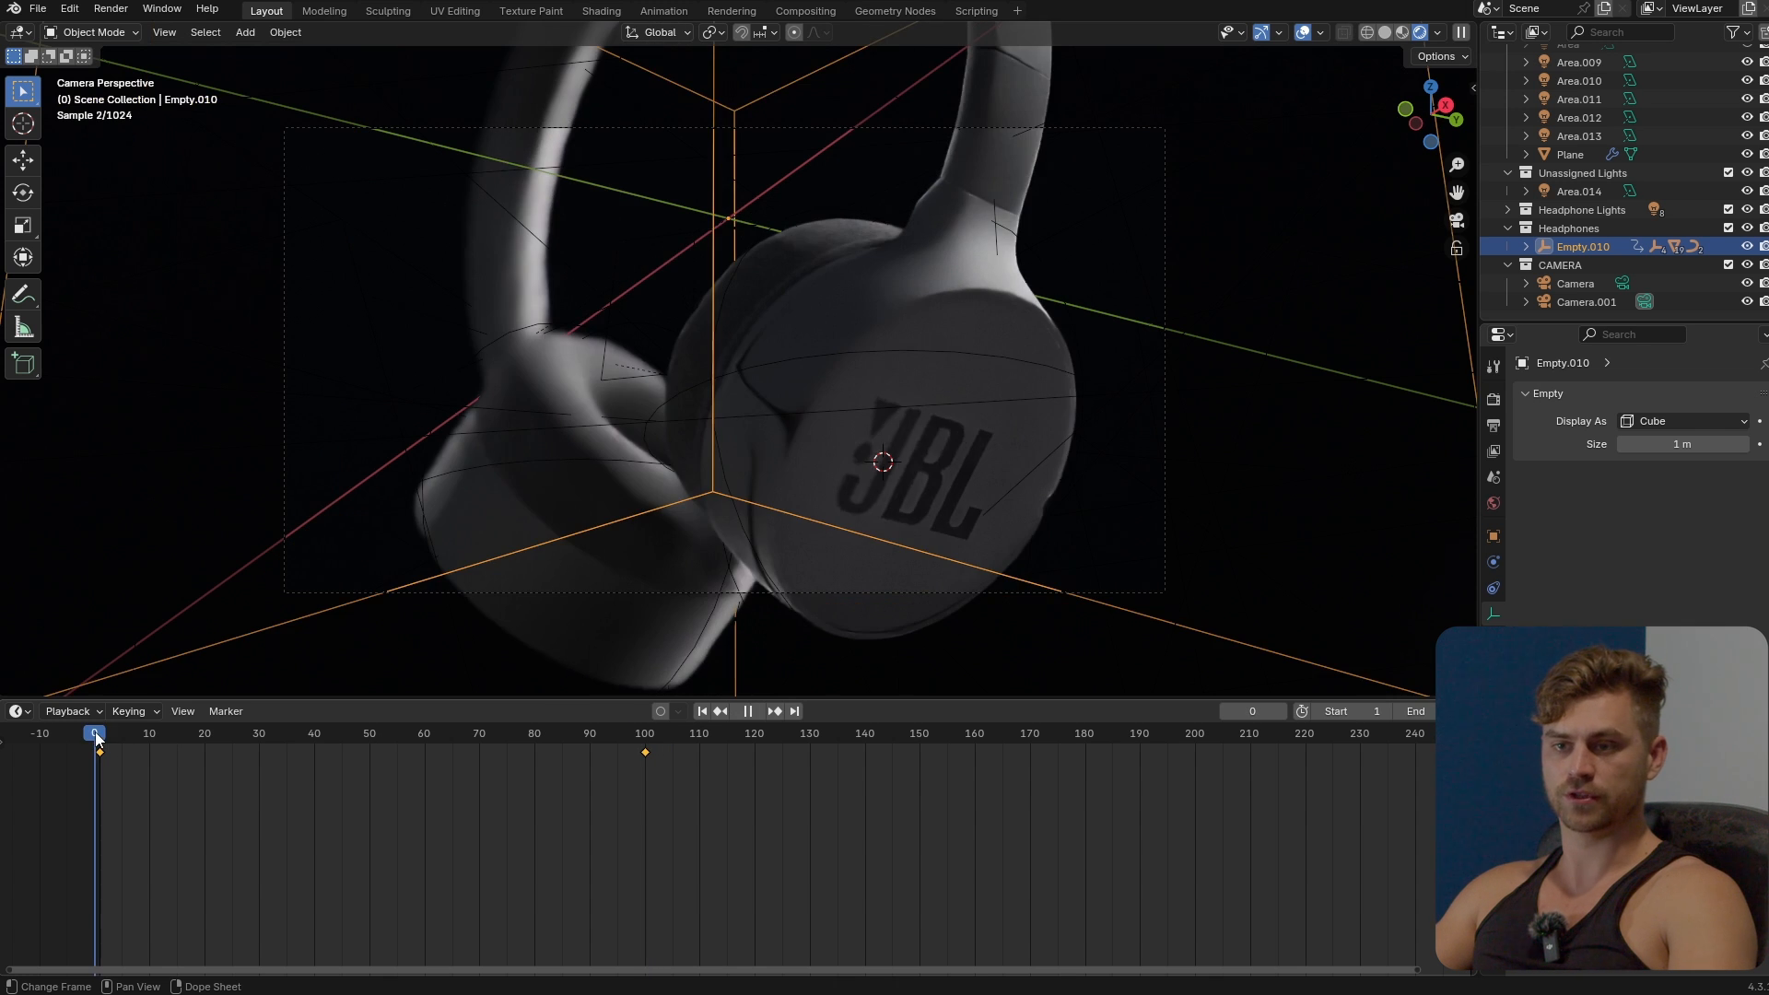
left_click(645, 733)
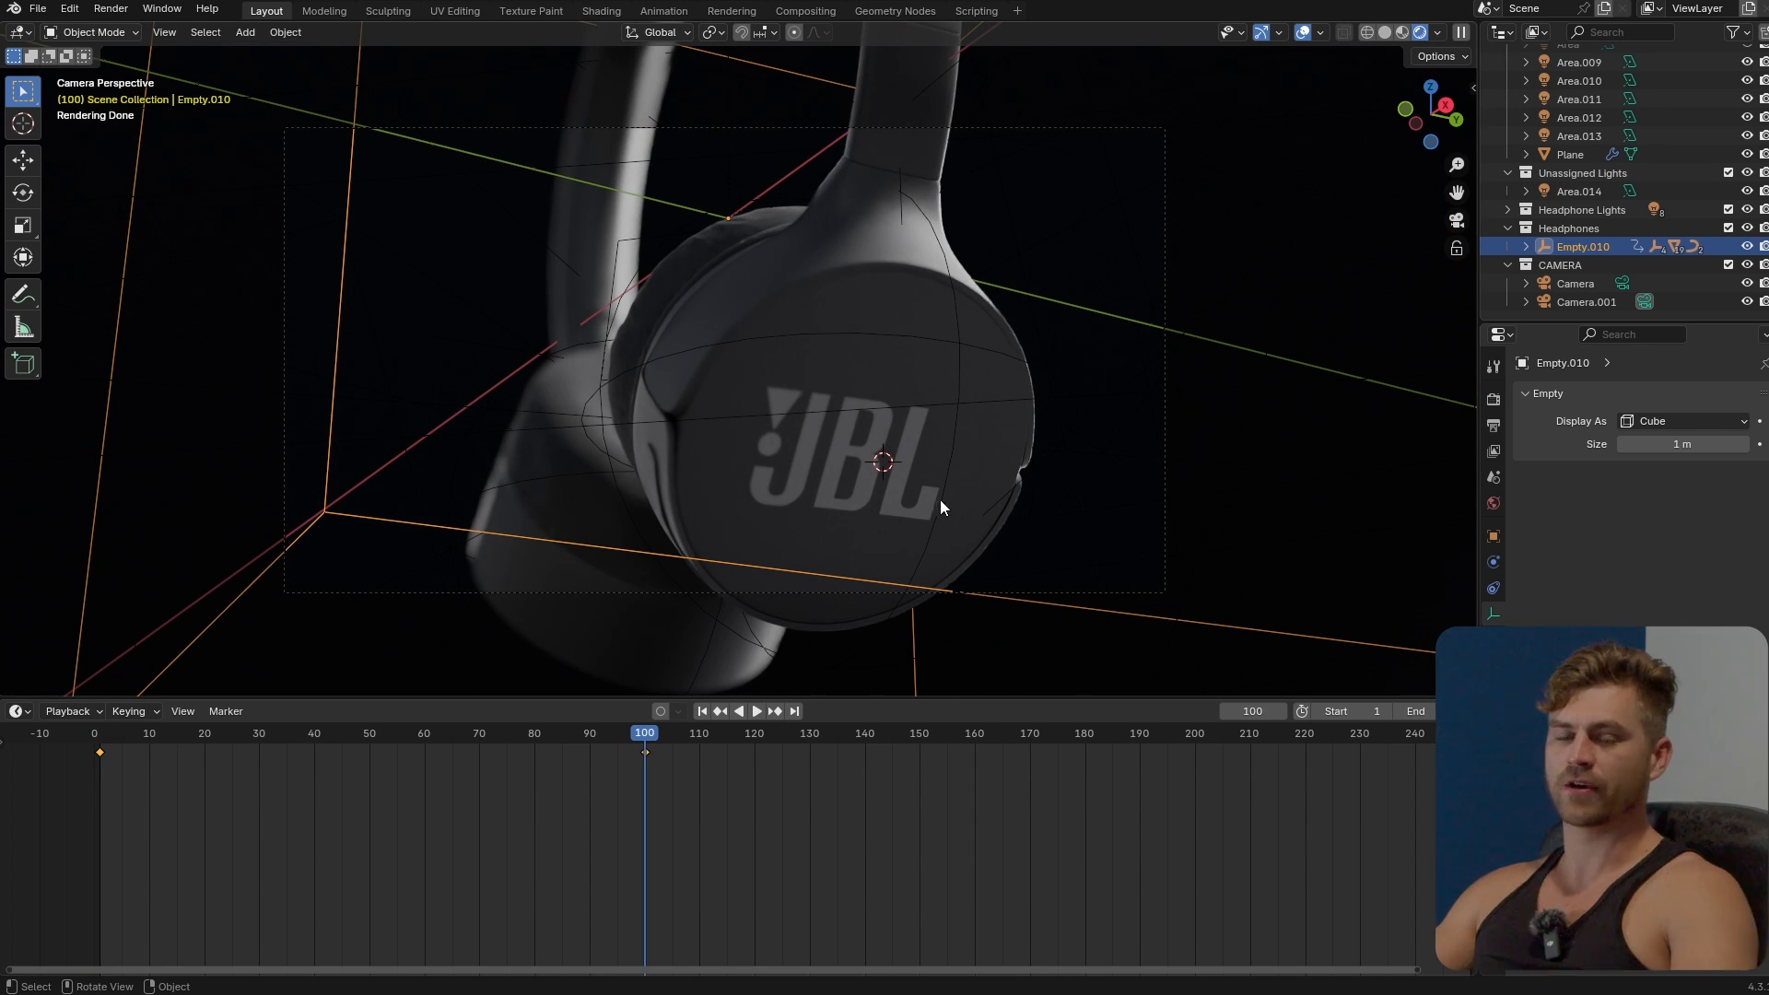
mouse_move(919, 497)
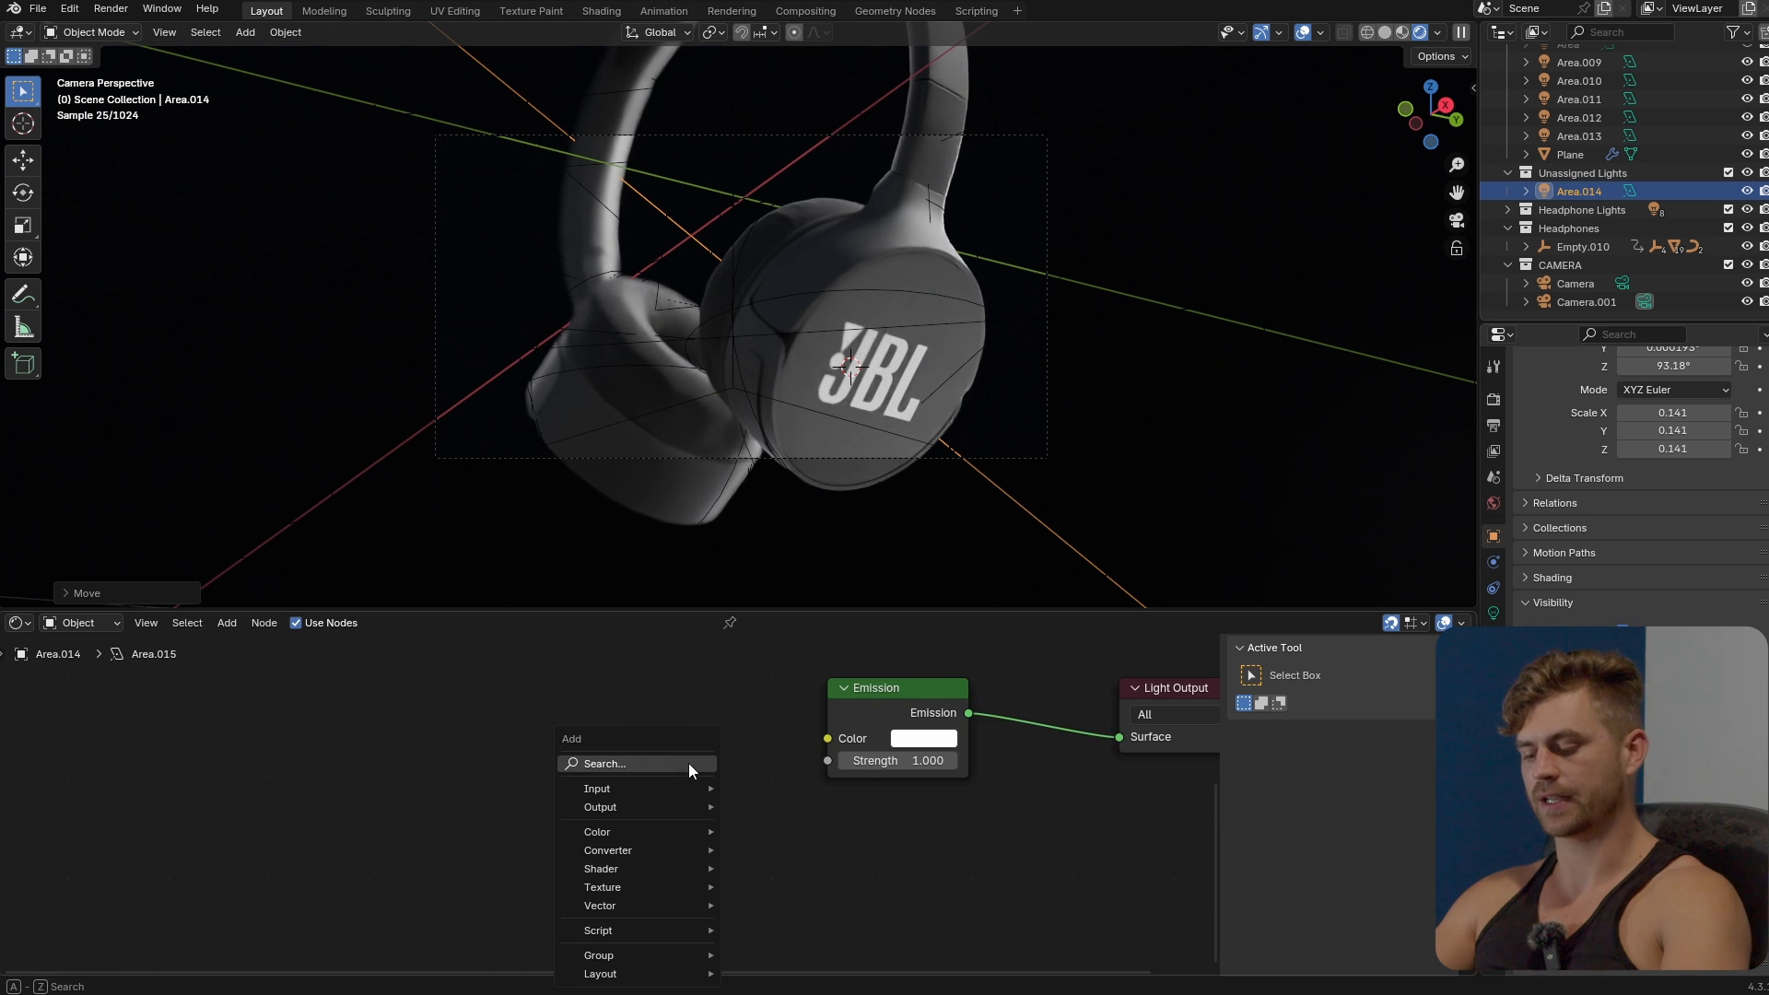
Step: Feed Light Path glossy depth through an inverted color ramp into the light's emission strength
type("LIG")
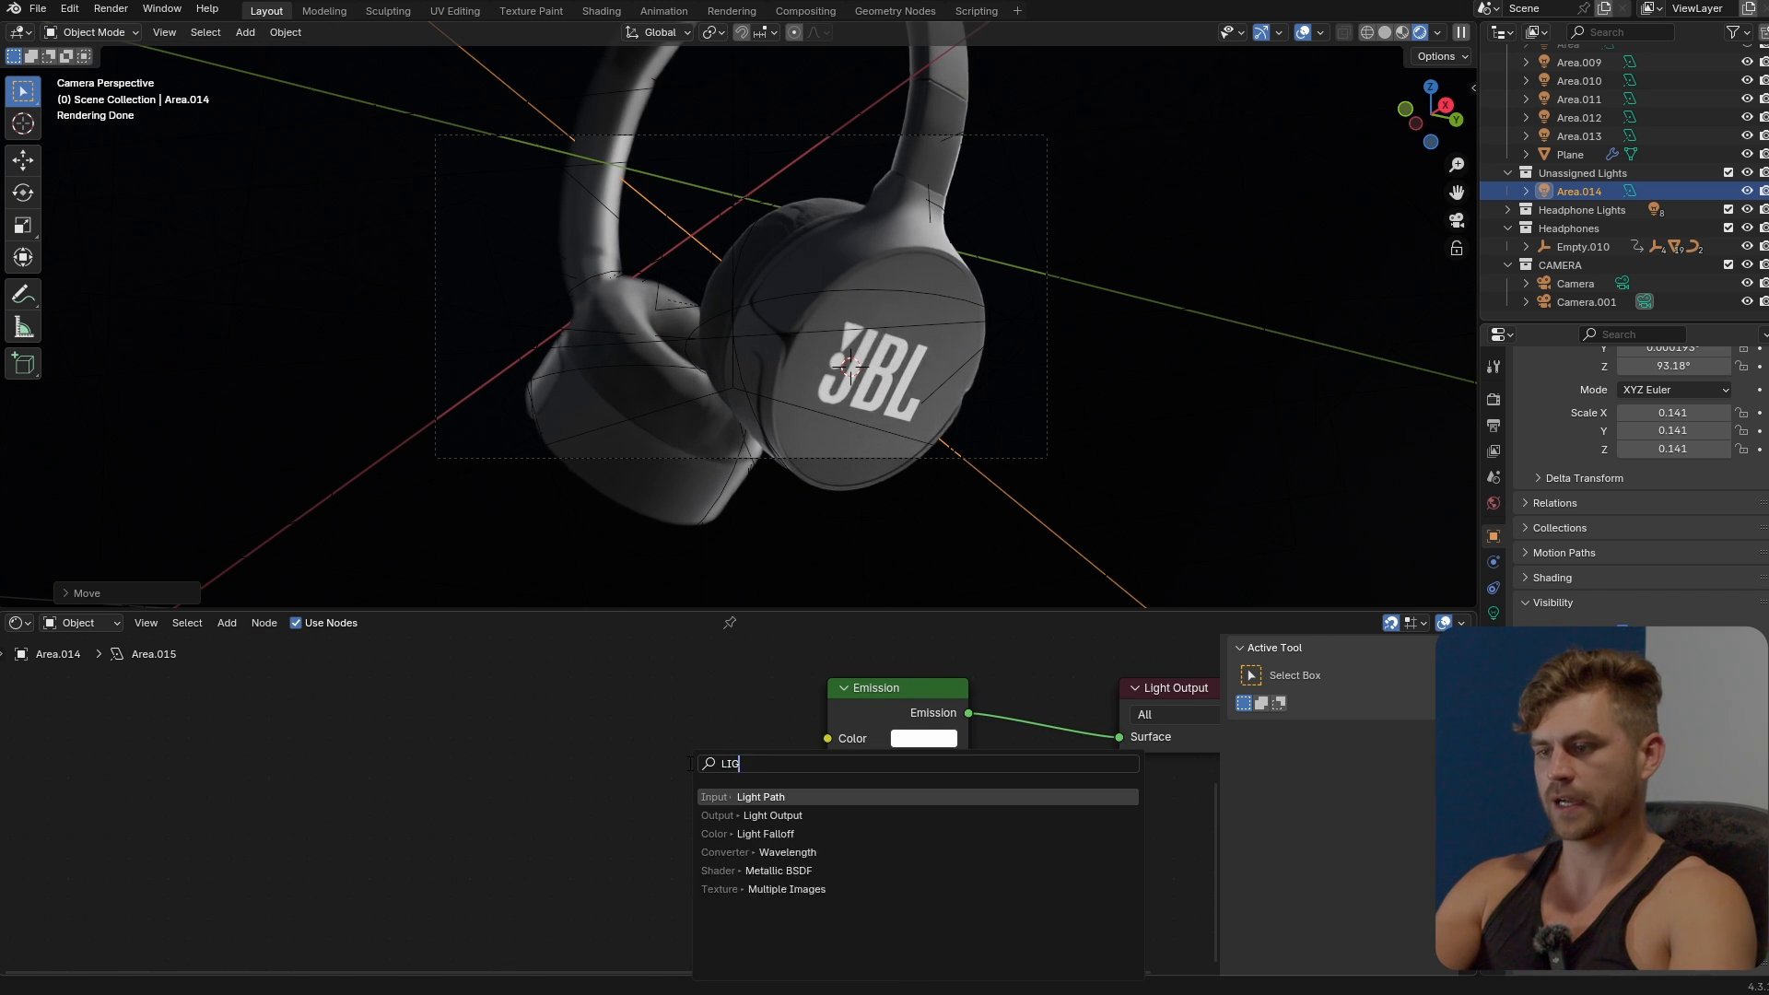
left_click(761, 796)
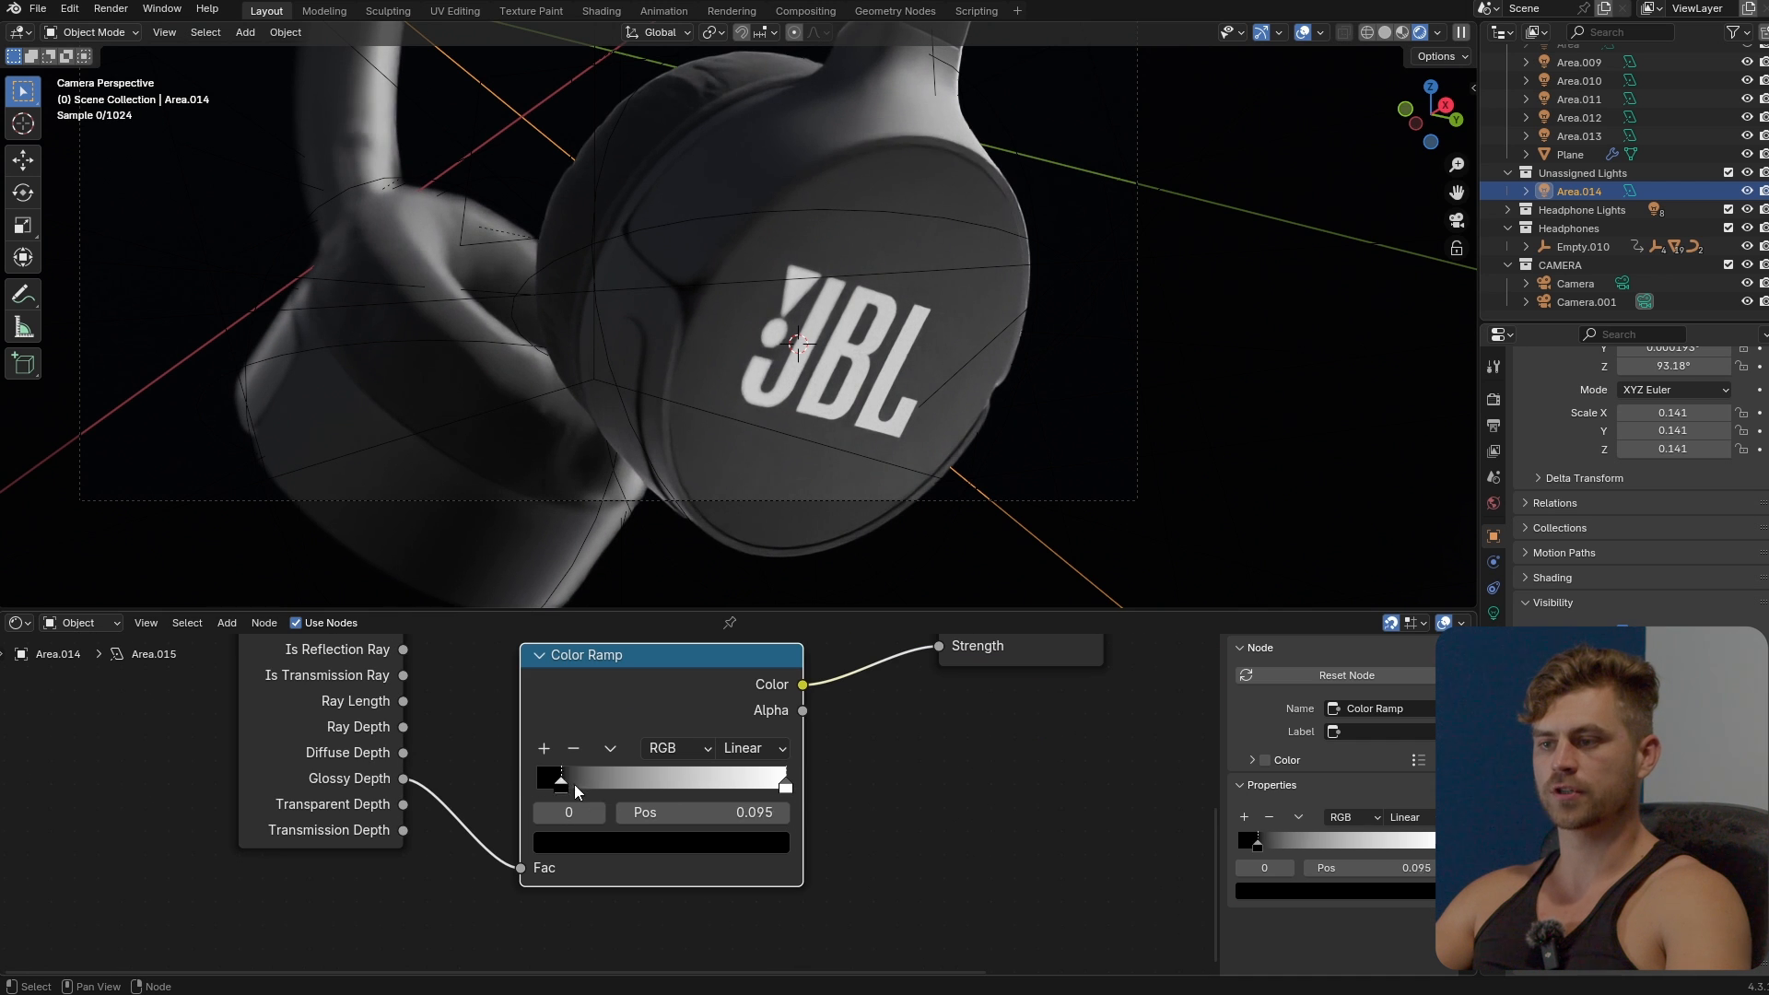
left_click_drag(561, 778, 689, 779)
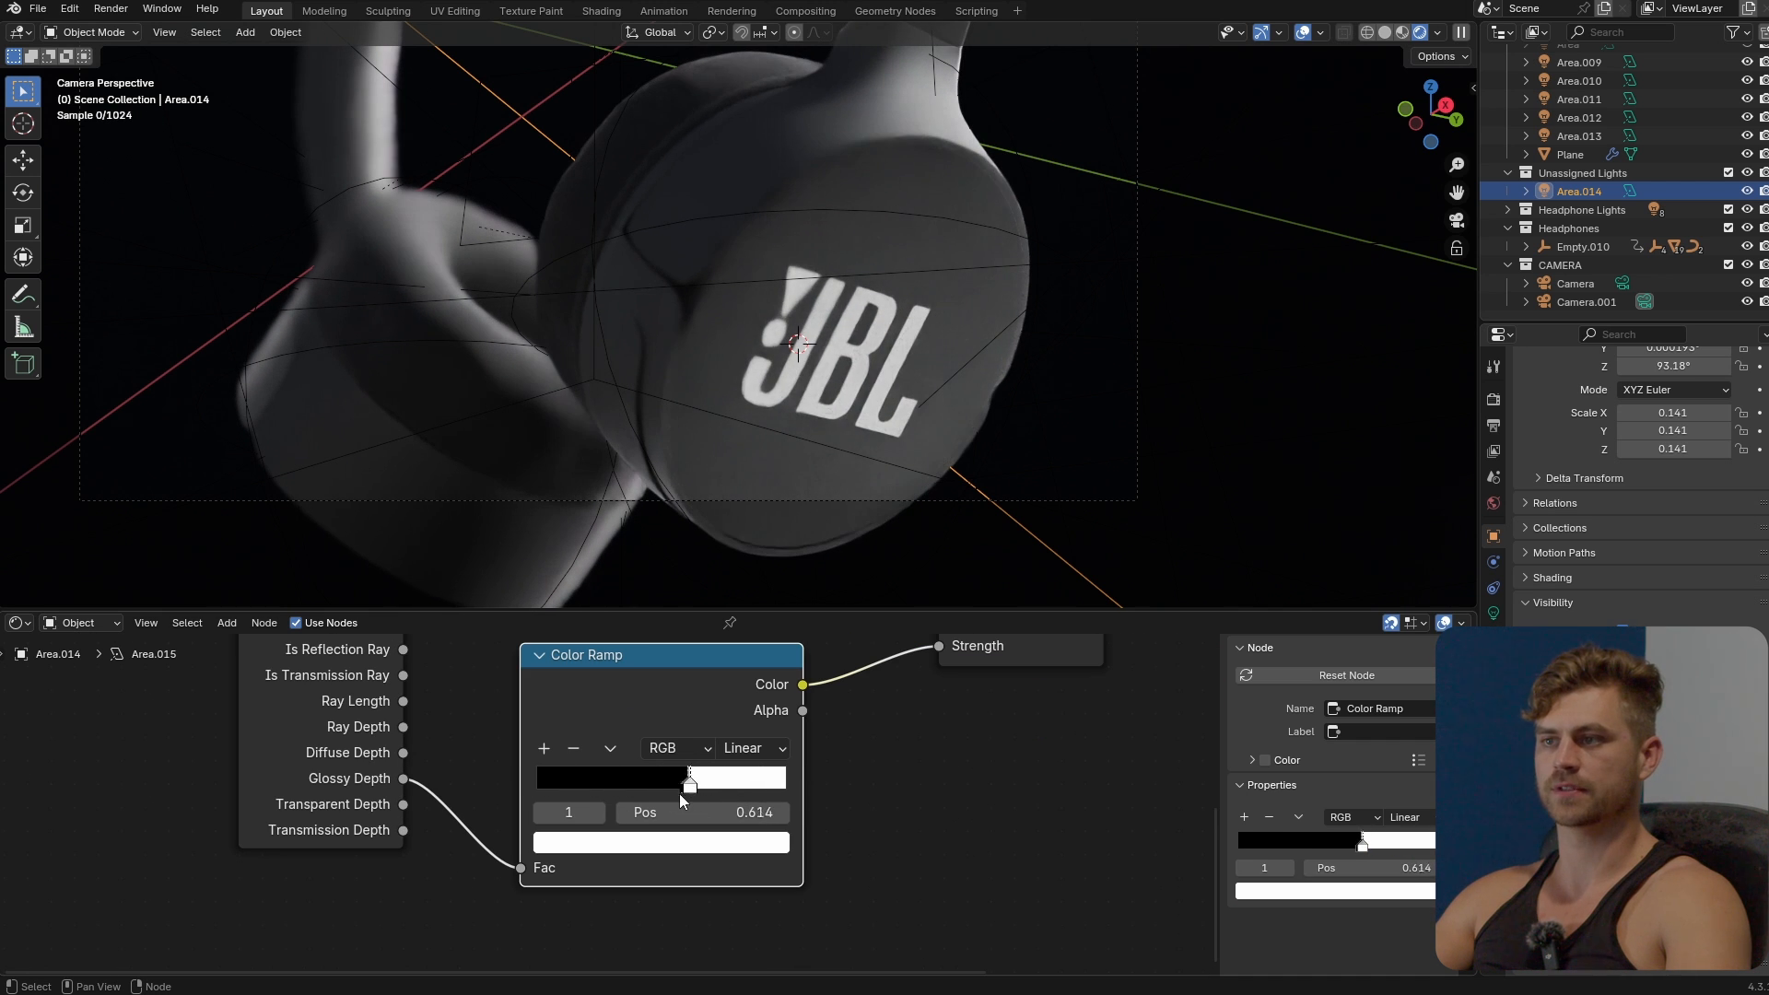
left_click_drag(688, 778, 638, 778)
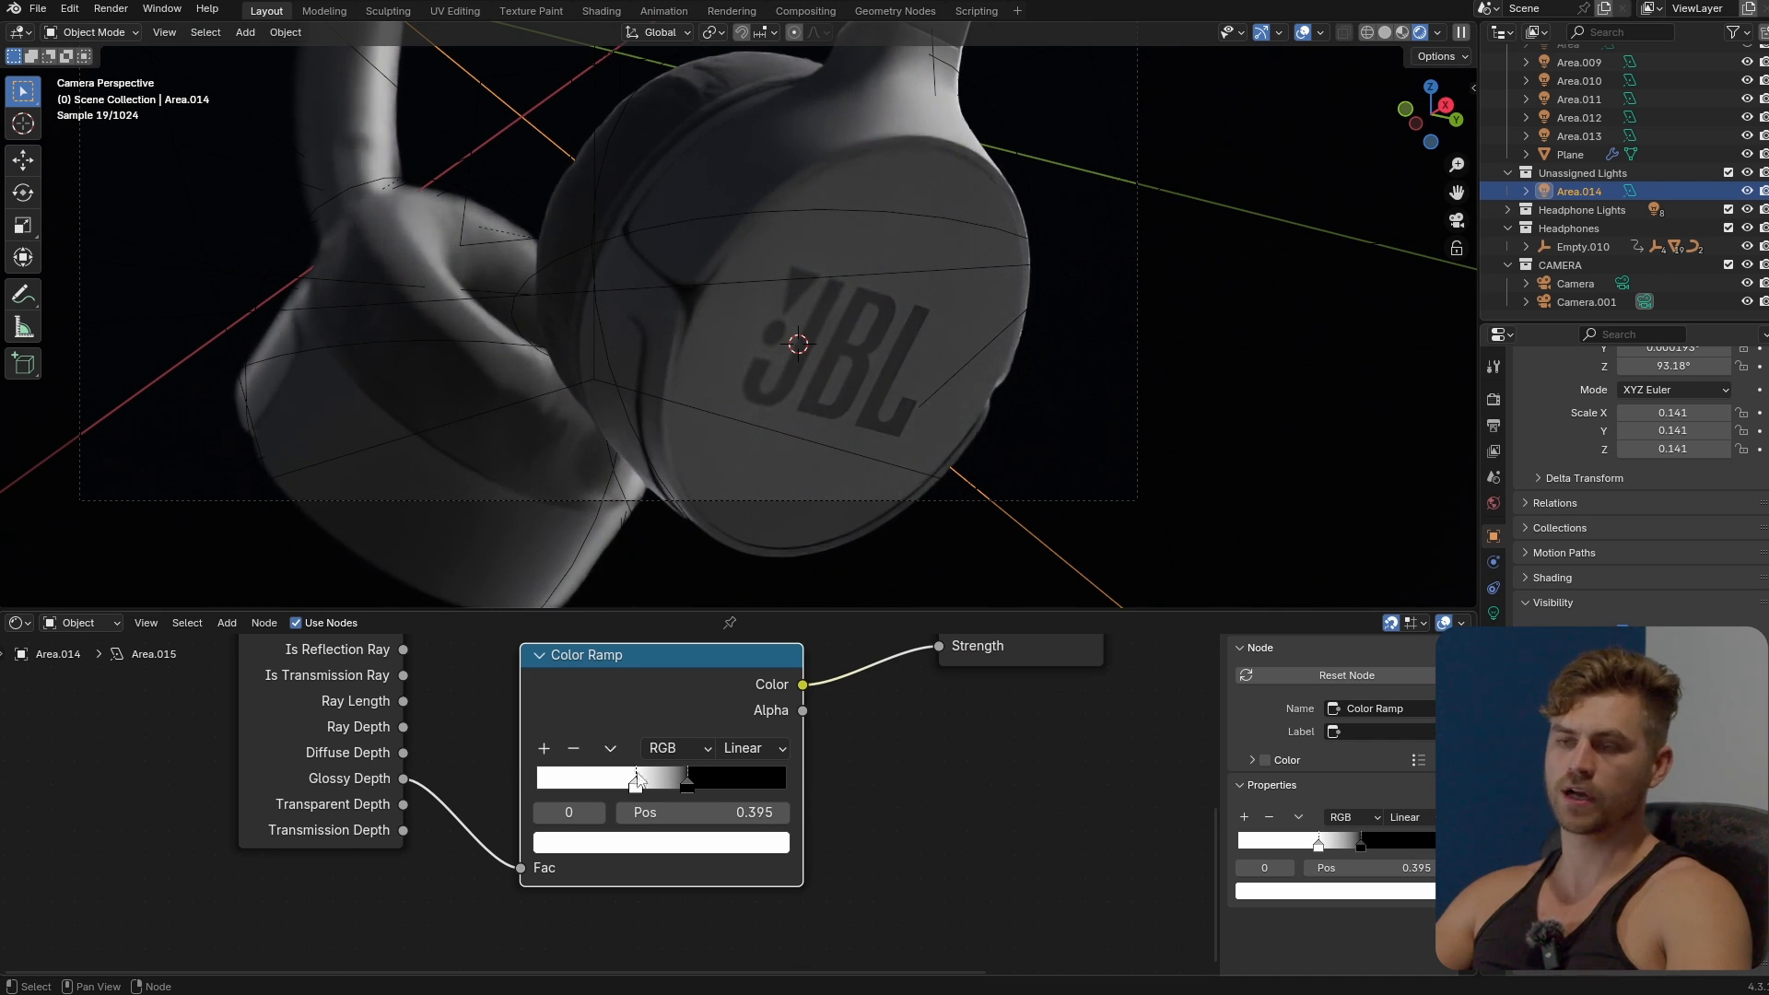
left_click_drag(683, 777, 779, 778)
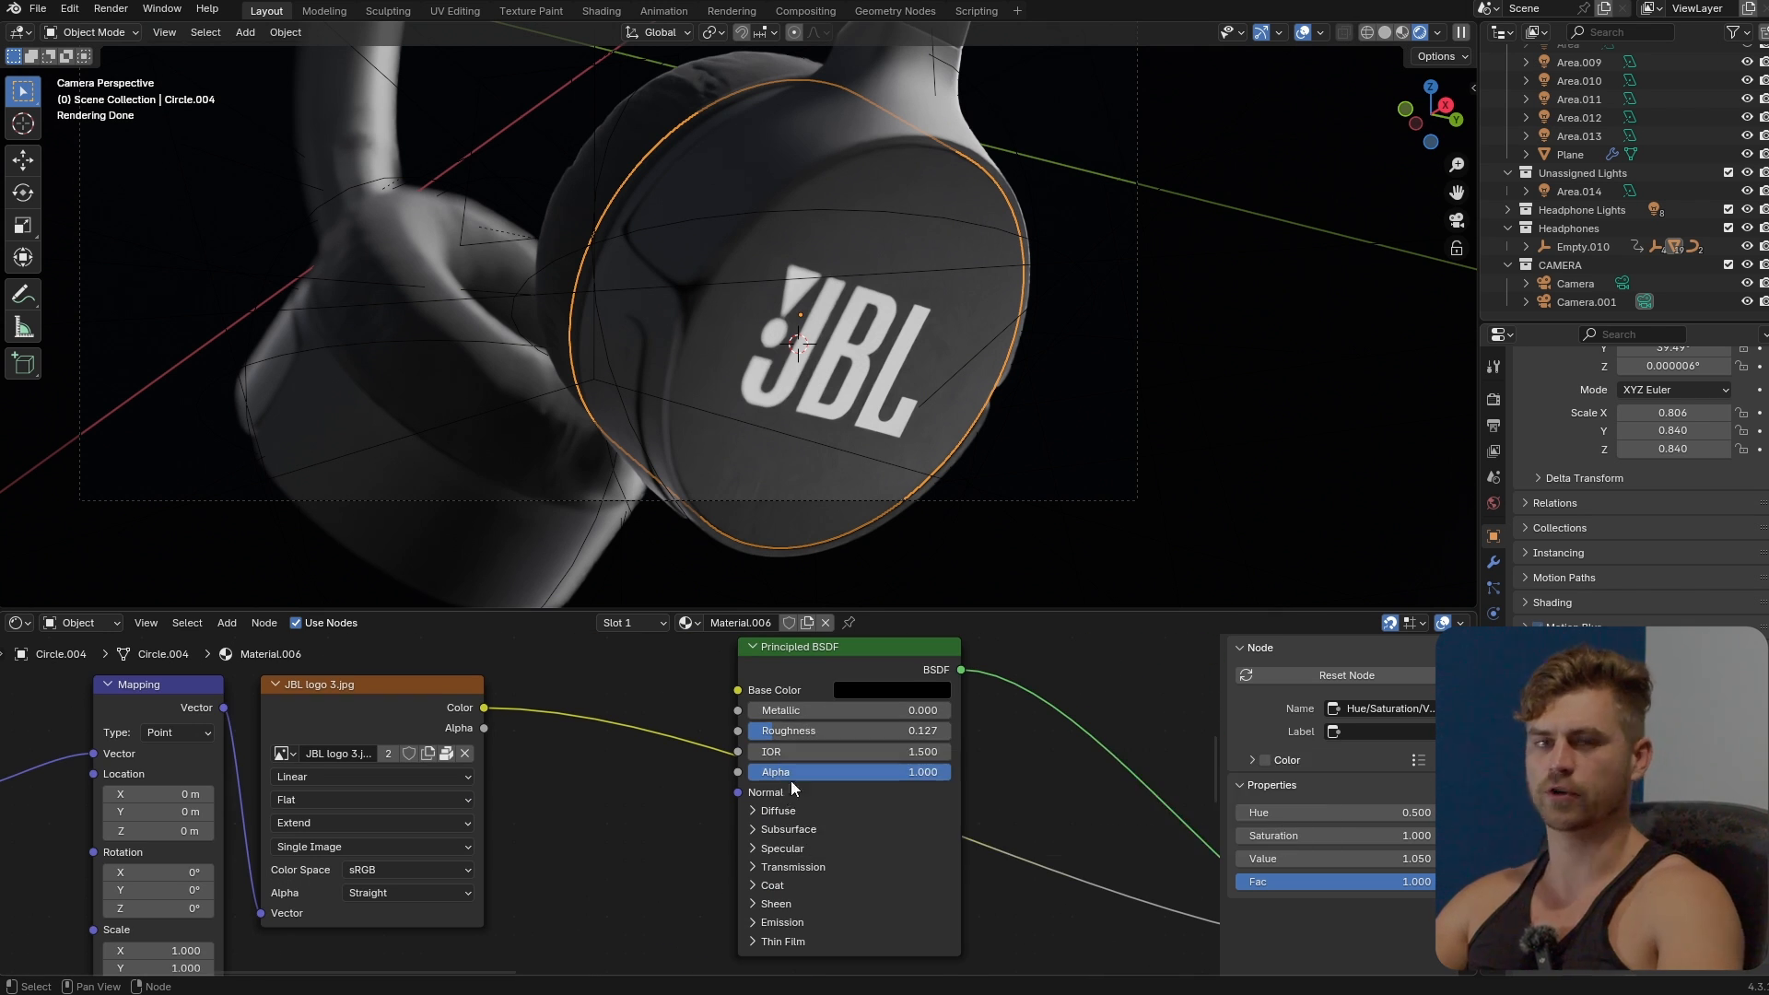
mouse_move(784, 794)
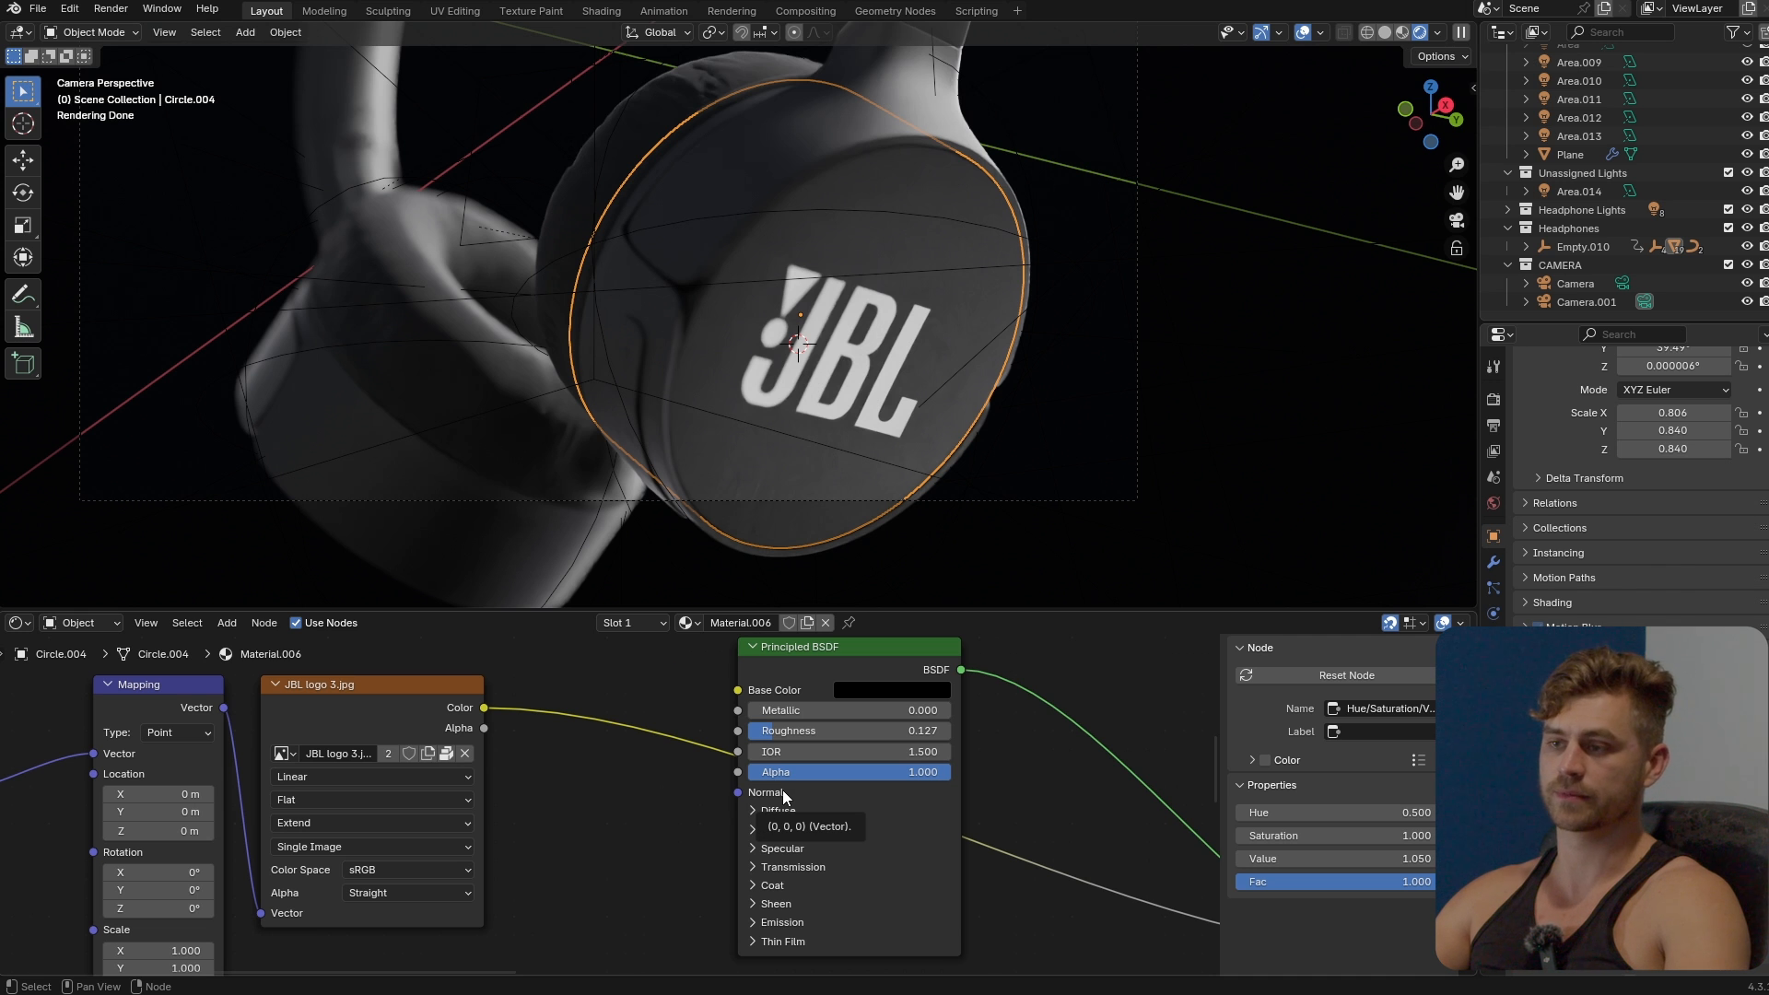
mouse_move(818, 520)
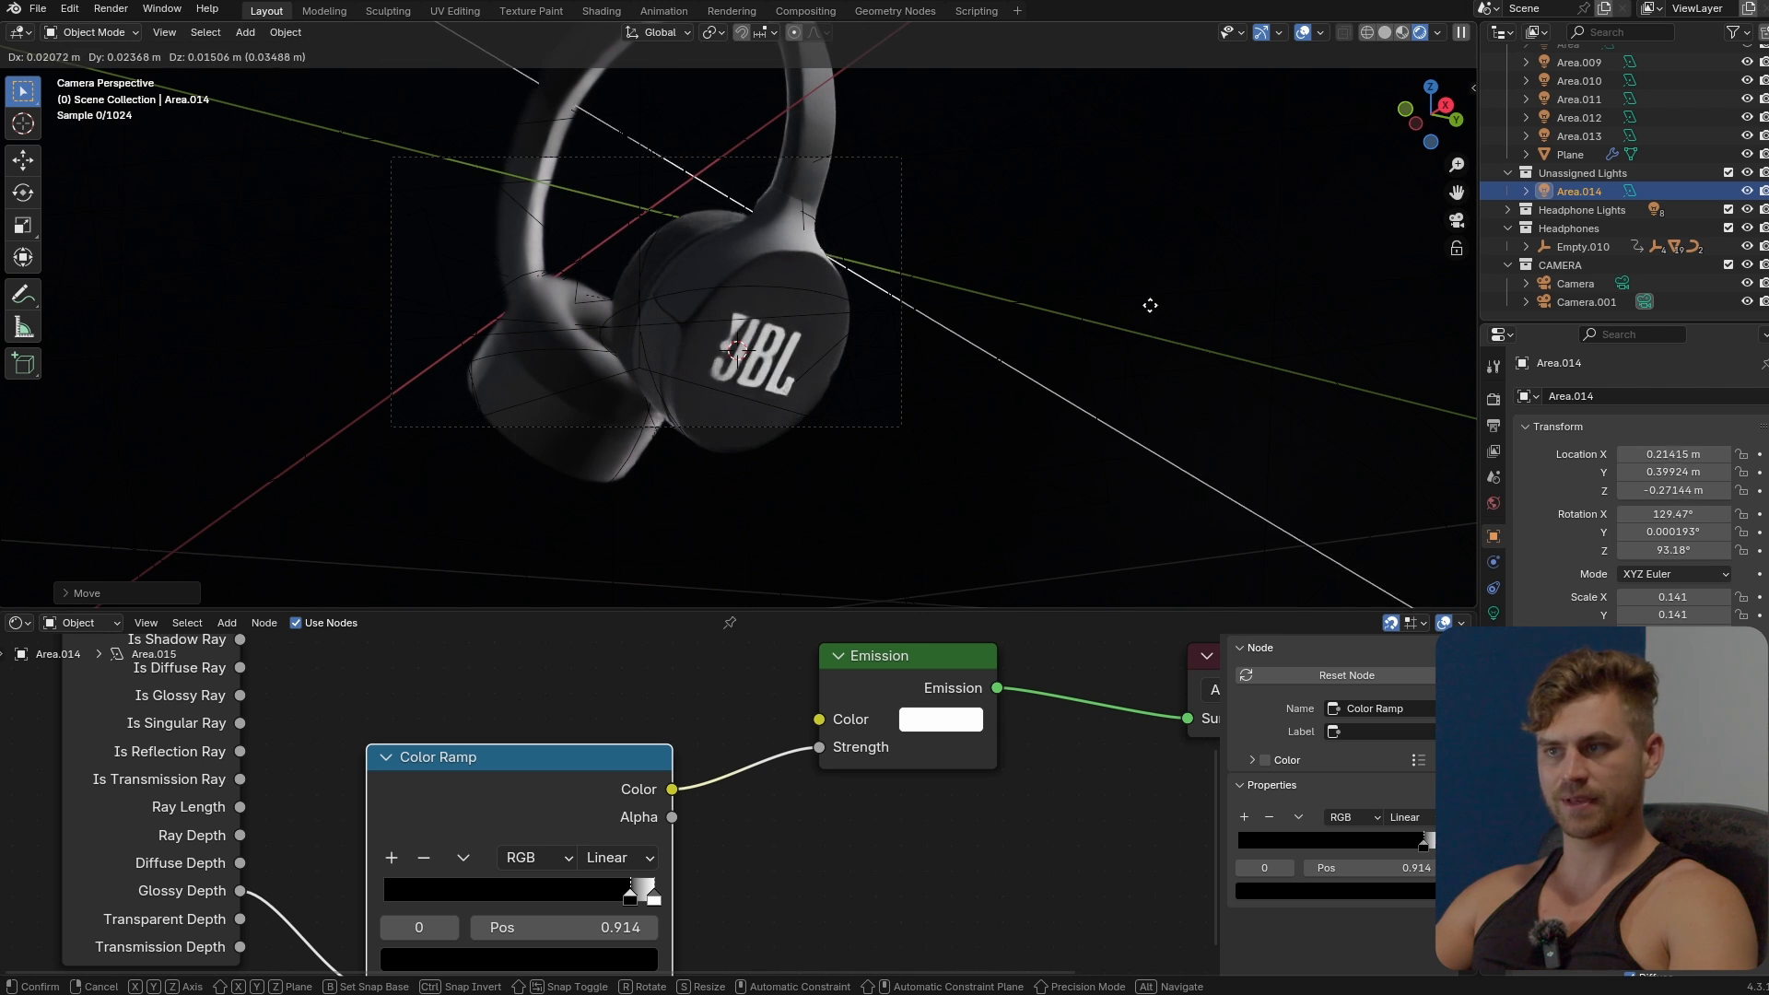
Step: Keyframe Area.014's location and rotation at frame 0, then reposition it at frame 100
left_click(18, 622)
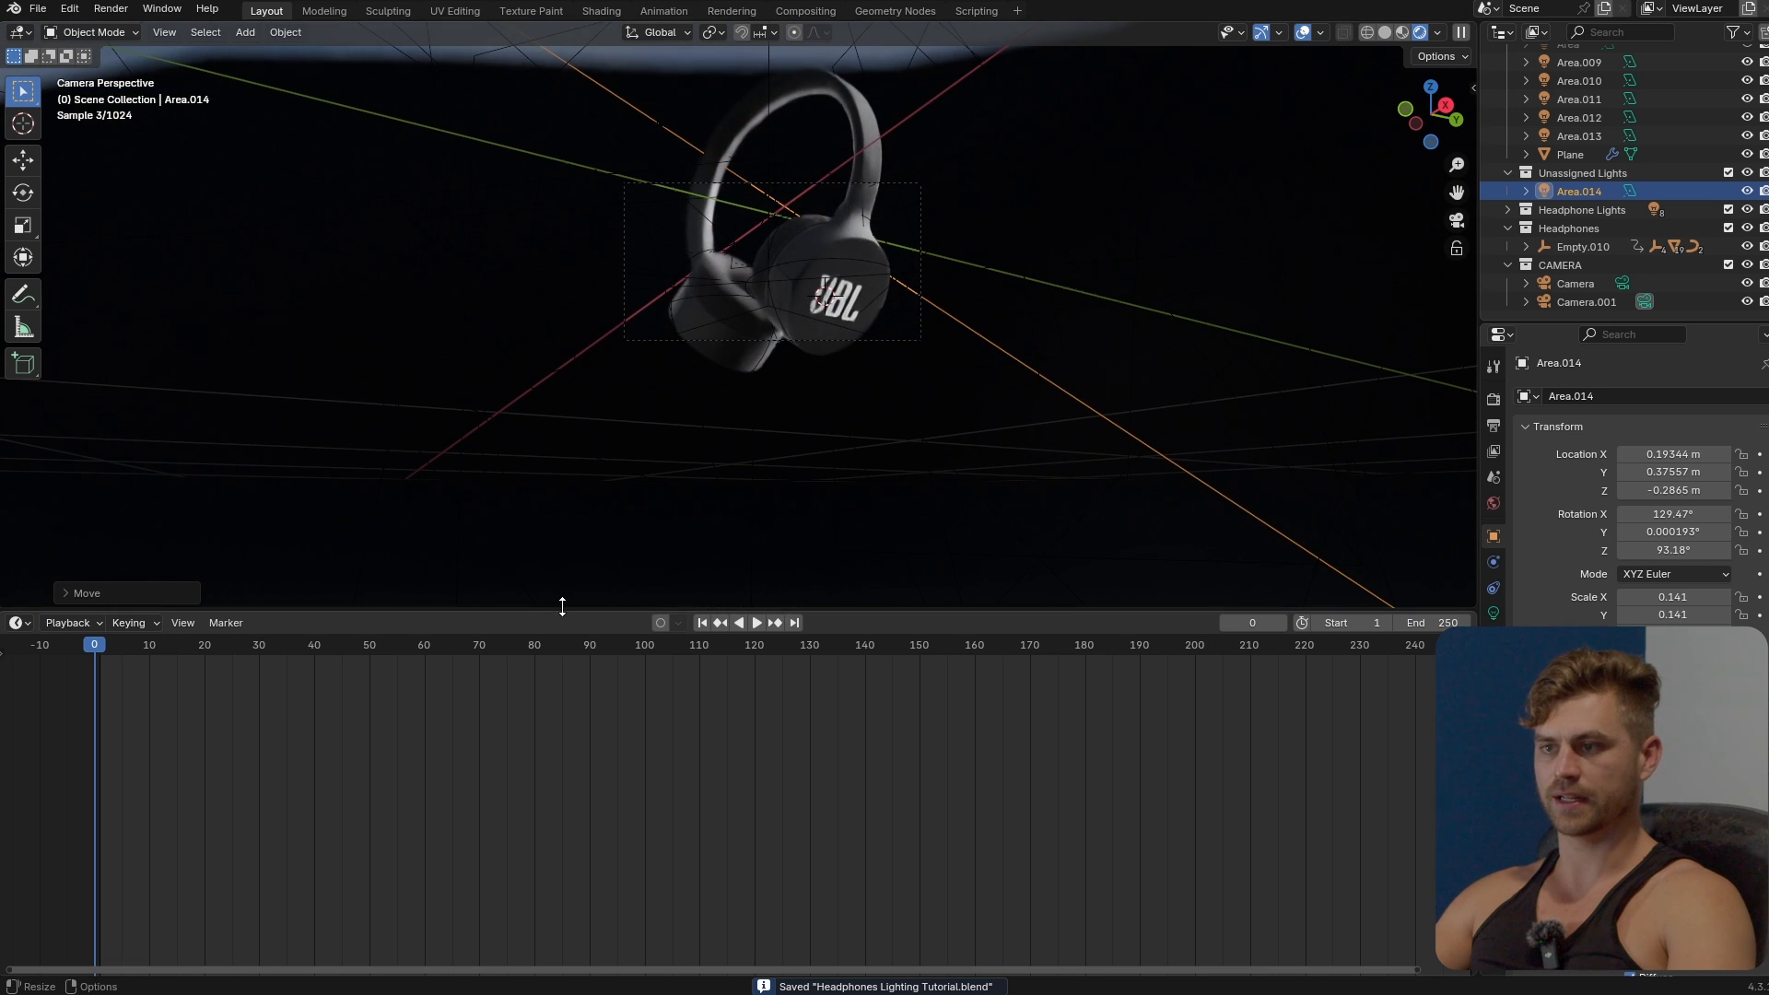
mouse_move(139, 677)
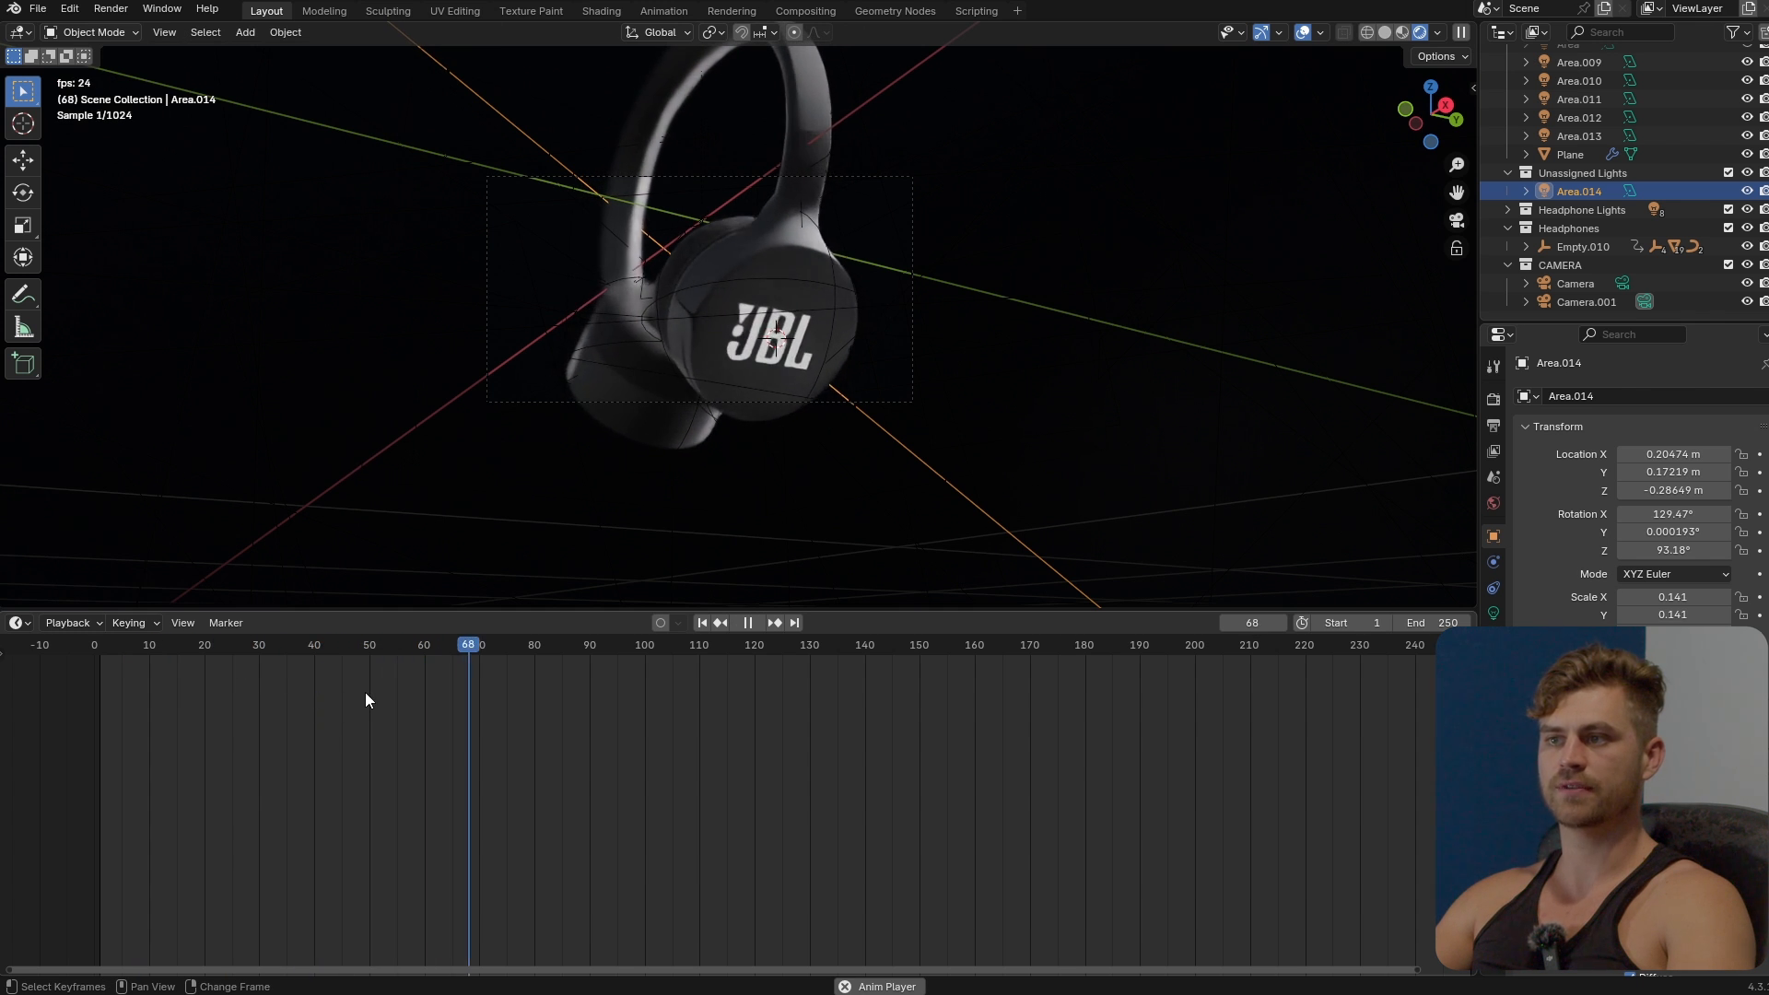
left_click(748, 622)
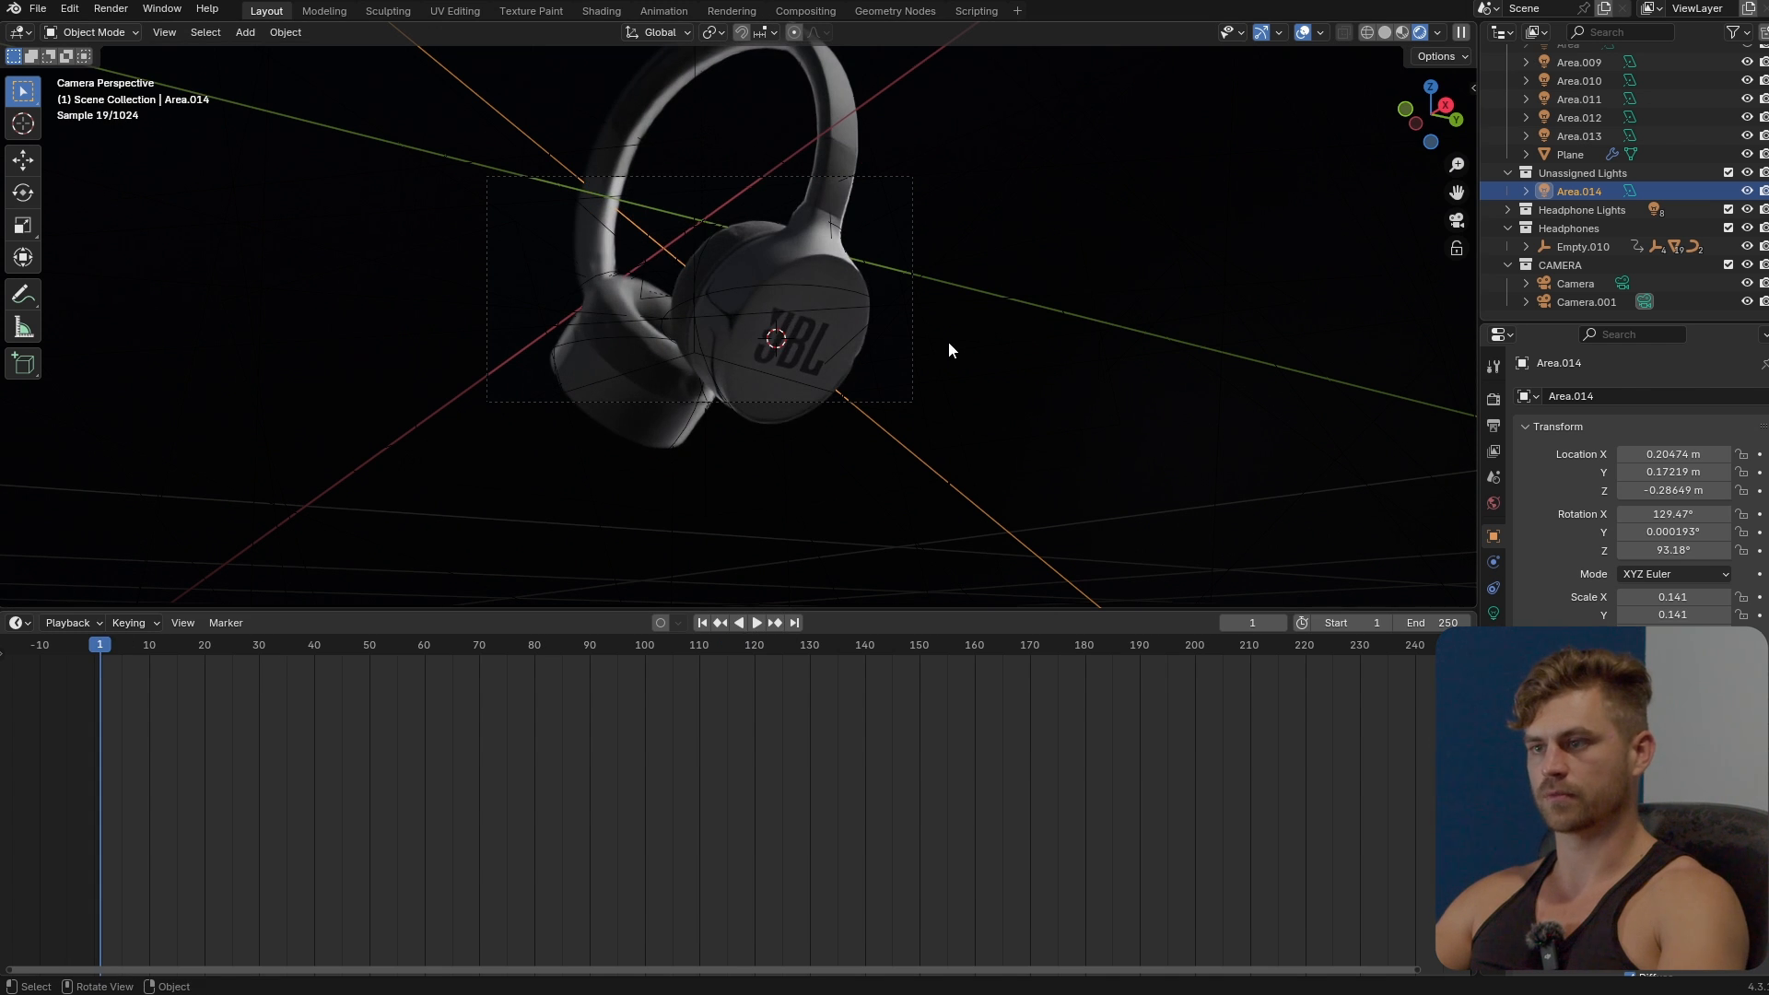
left_click(755, 622)
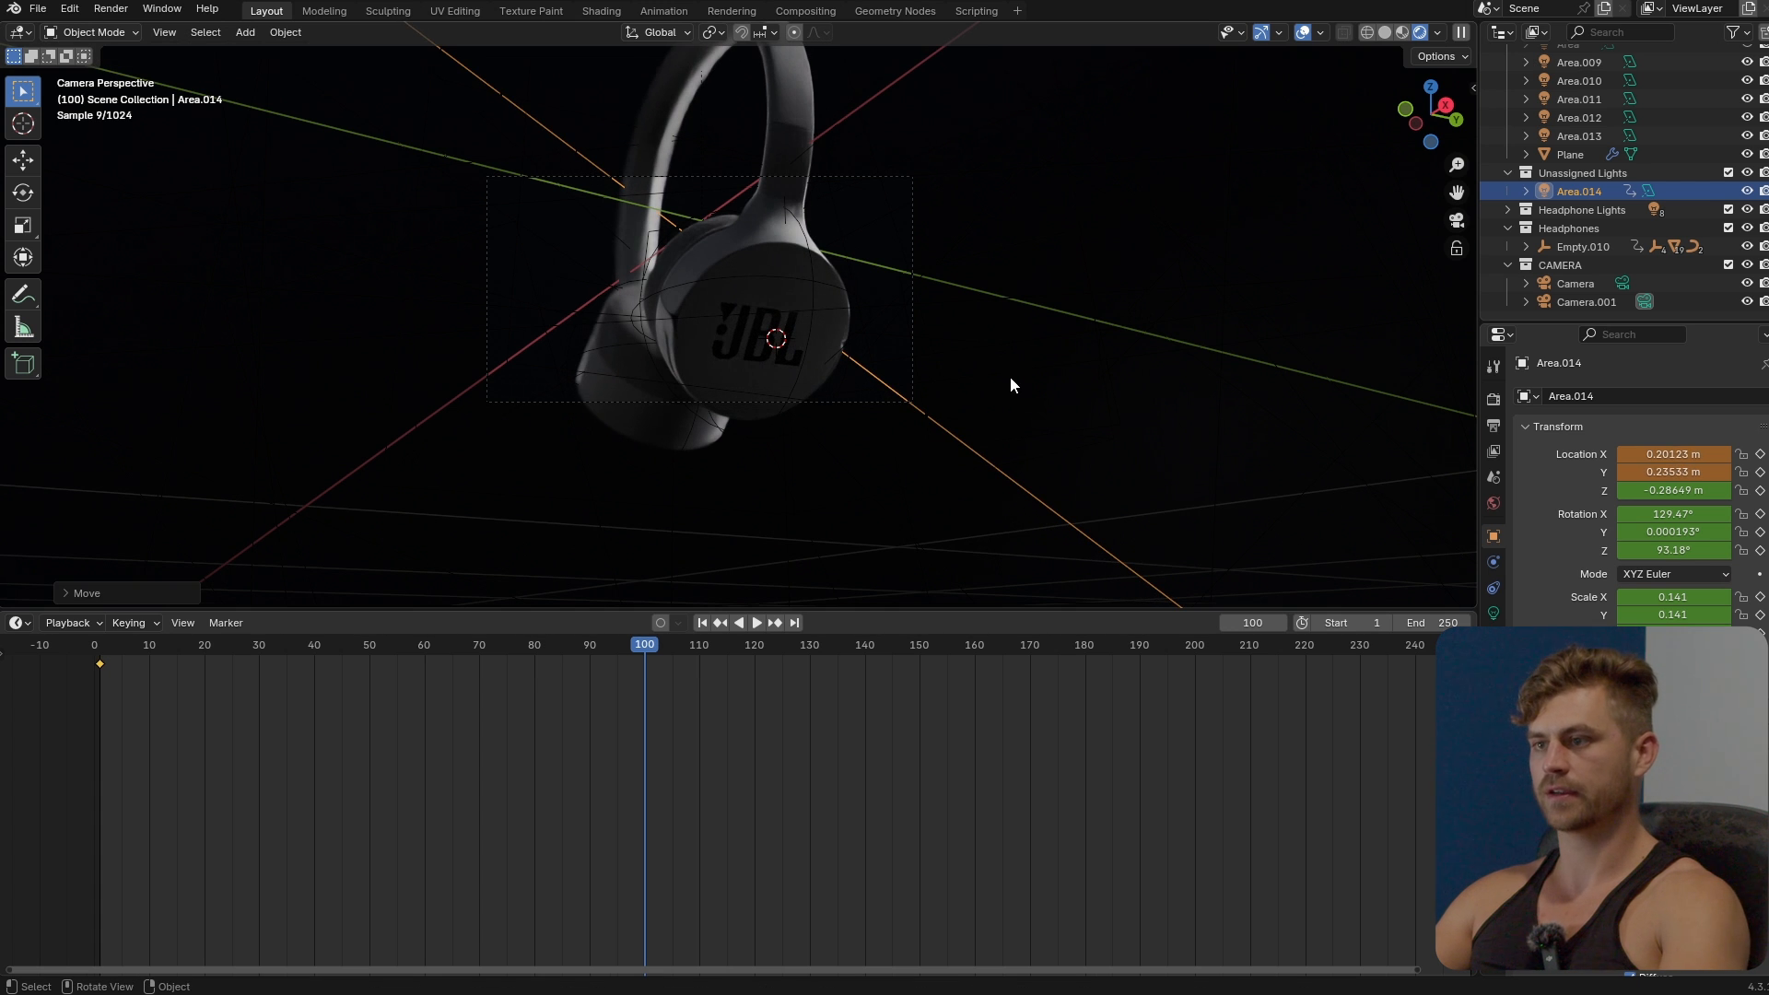
Step: Key the light at frame 100 and set both keyframes to Linear interpolation
left_click(755, 622)
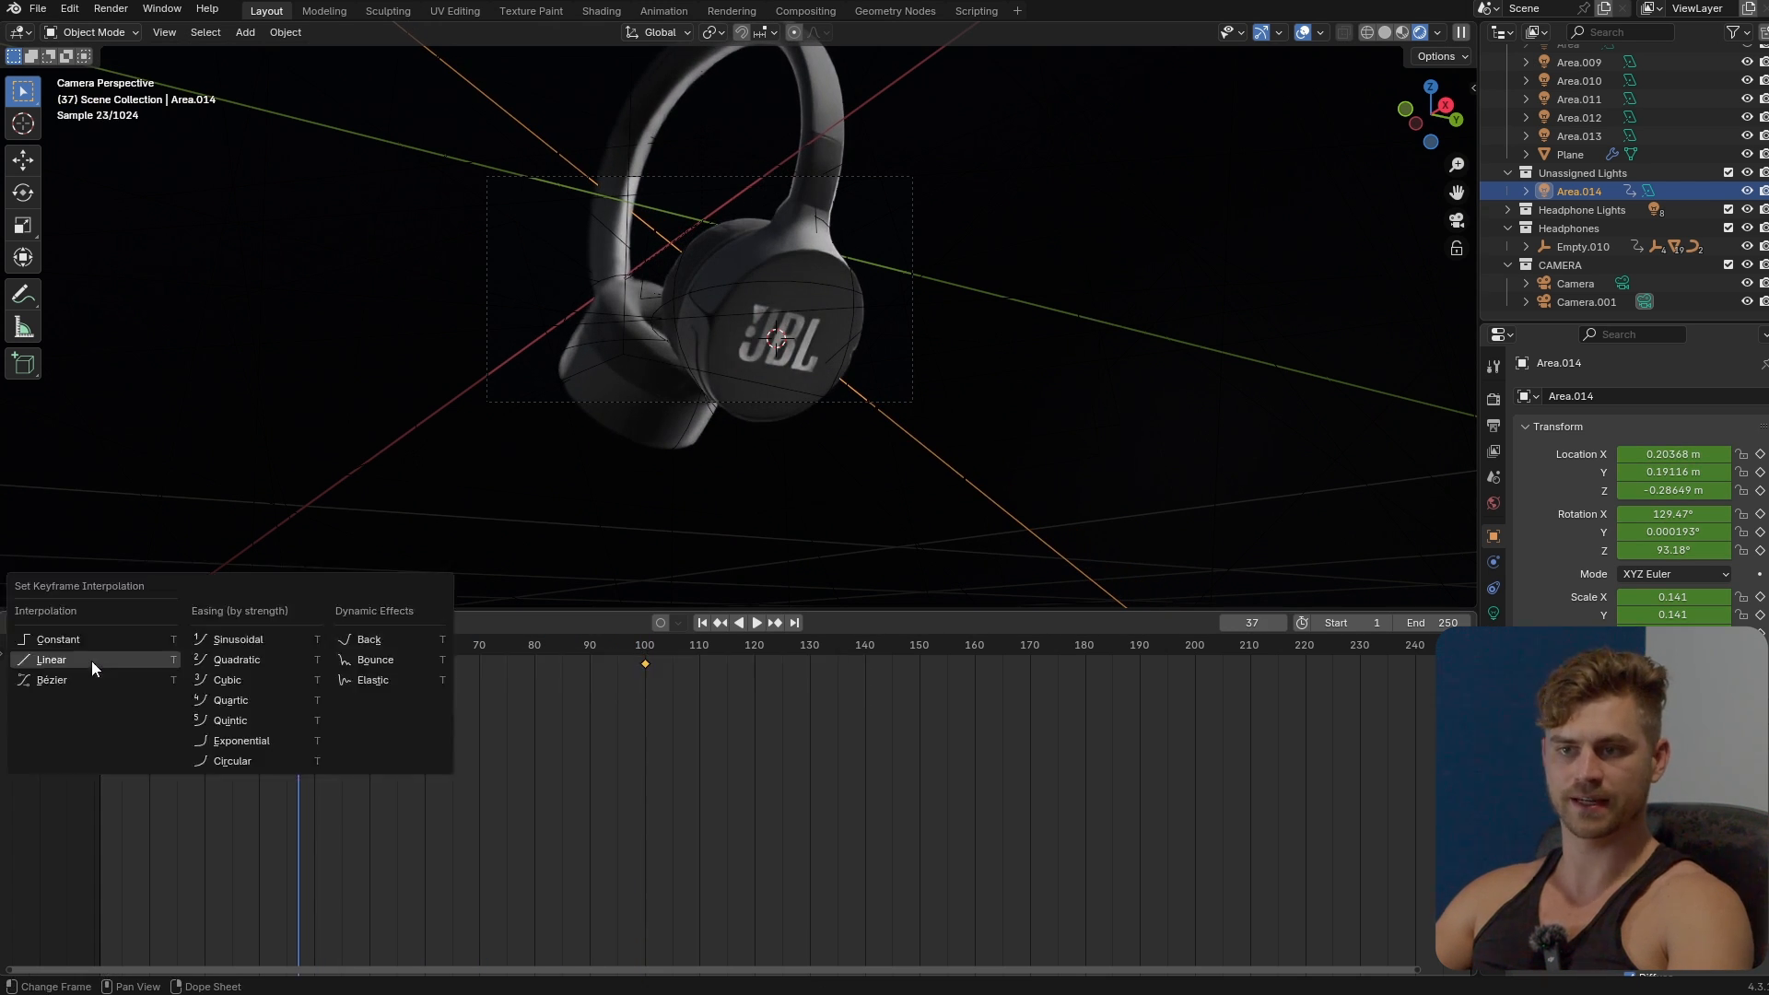
left_click(51, 659)
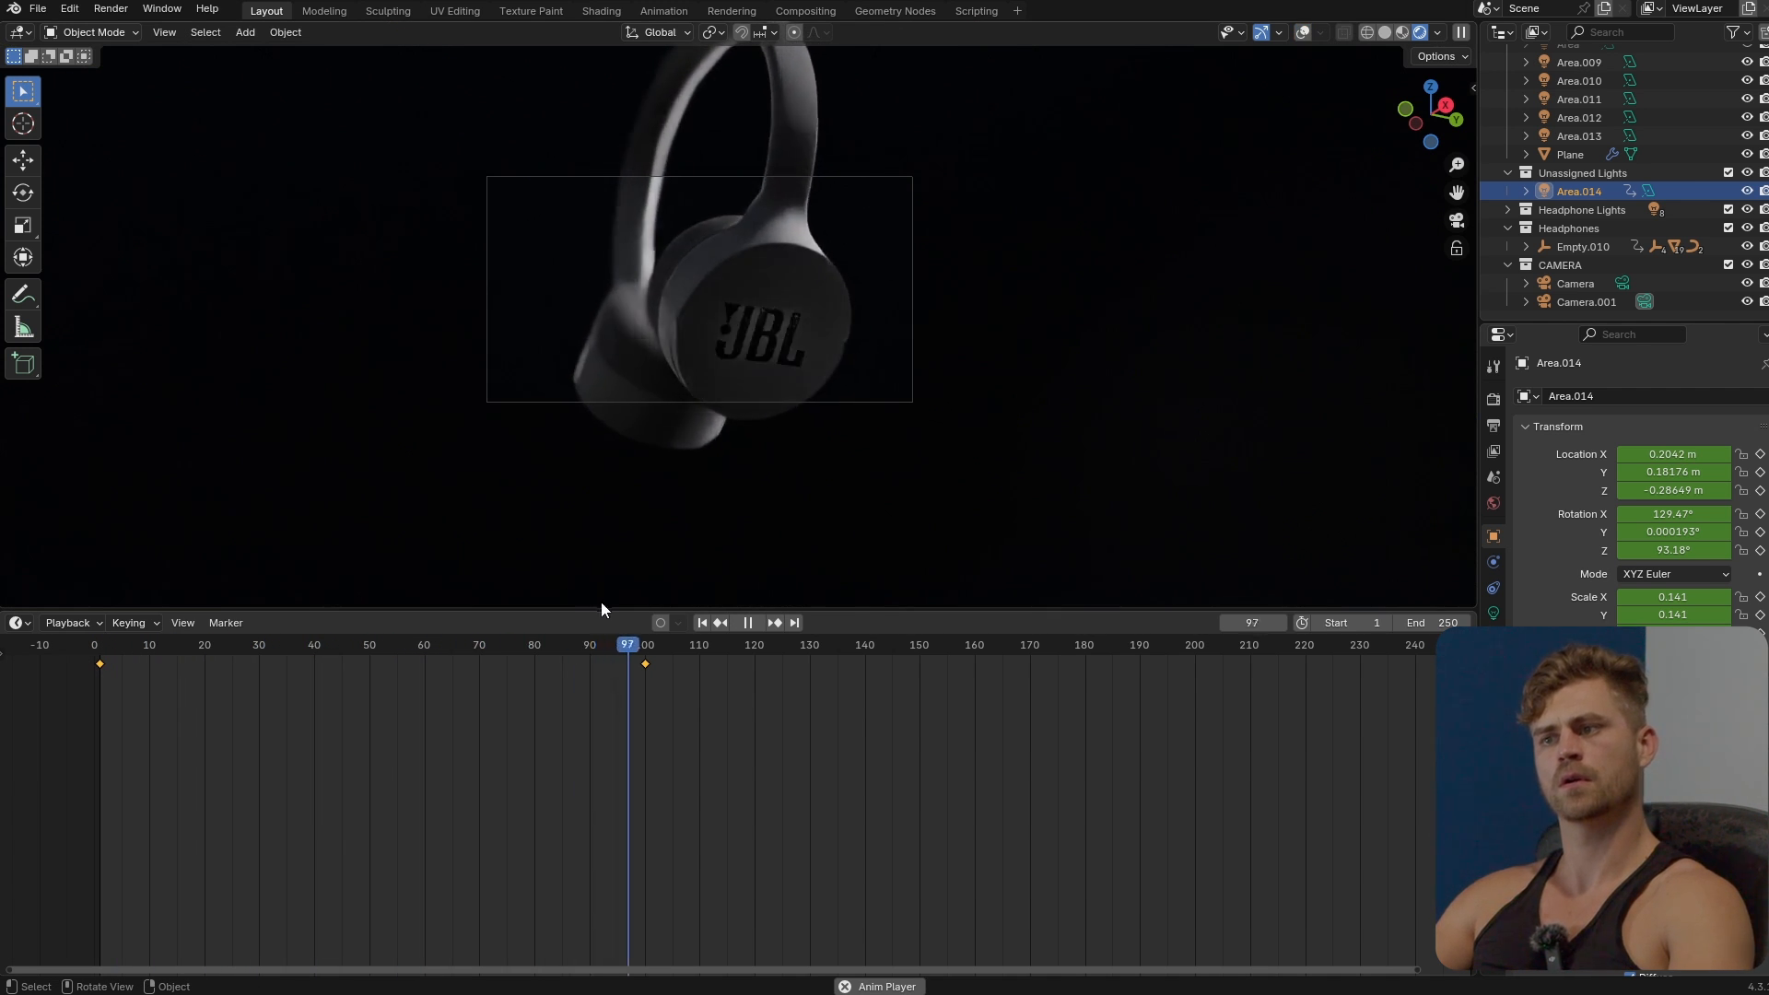
left_click(447, 644)
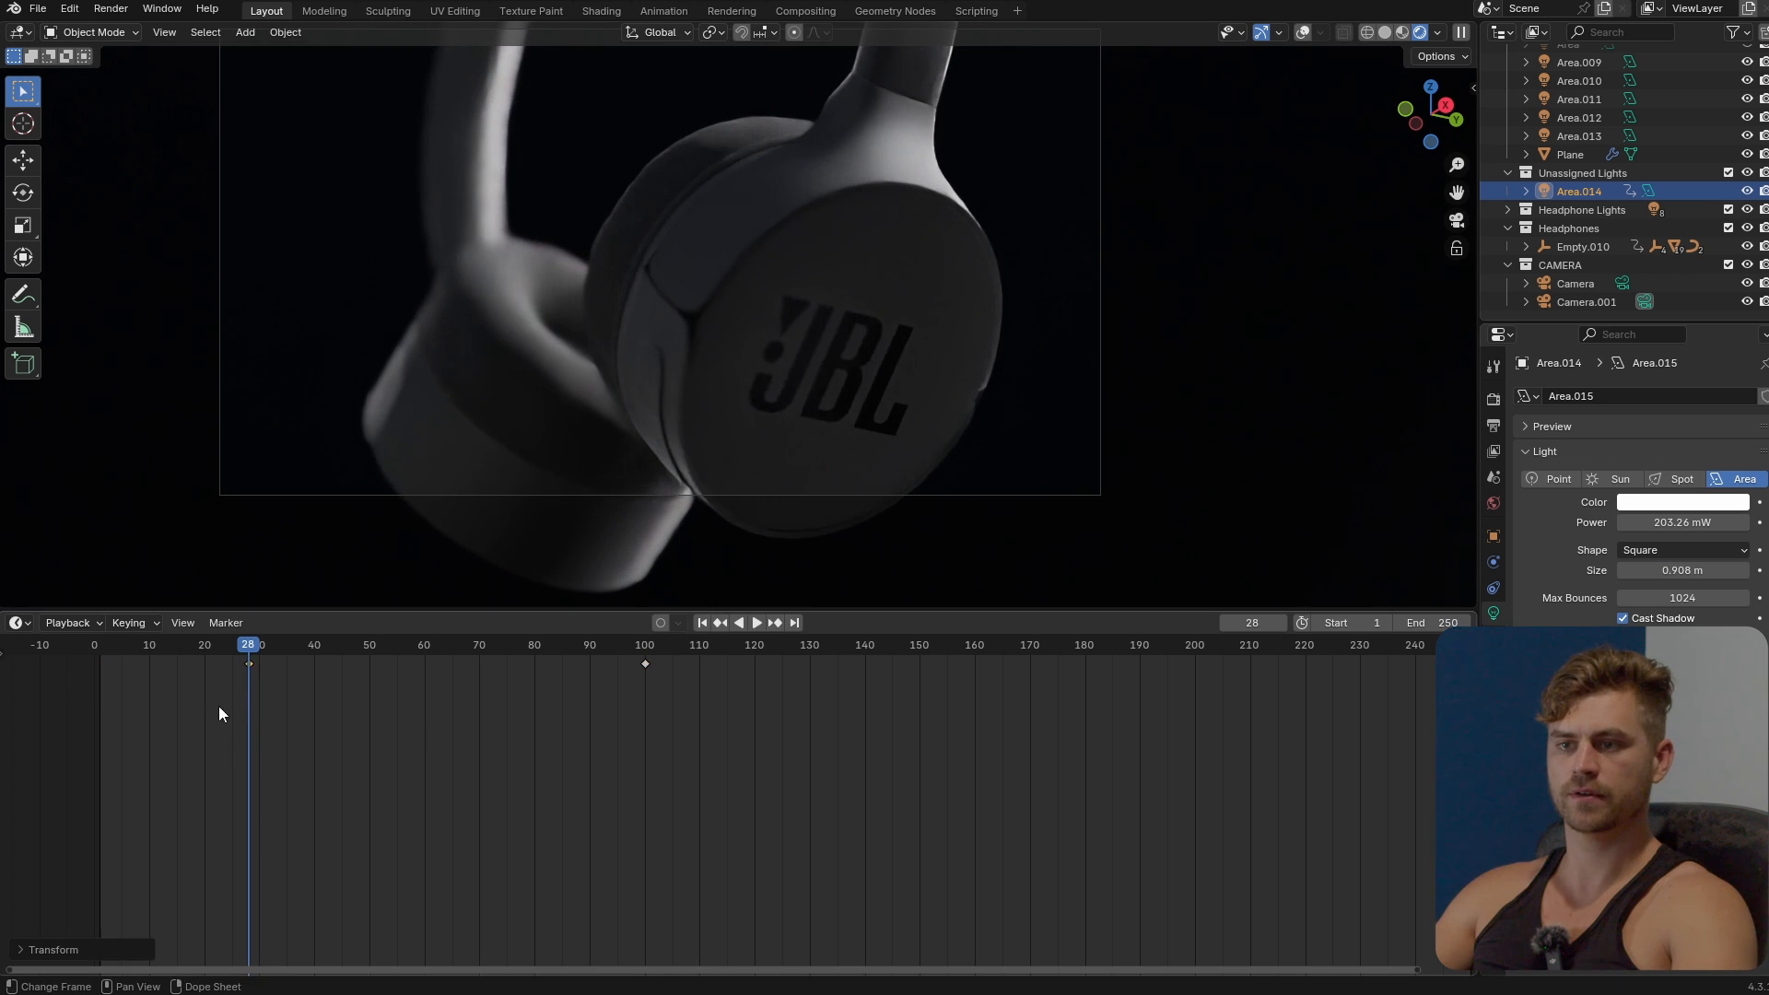
Step: Move the light keyframes to frames 28 and 78, then scale it along Y and rotate it
left_click_drag(248, 664, 310, 665)
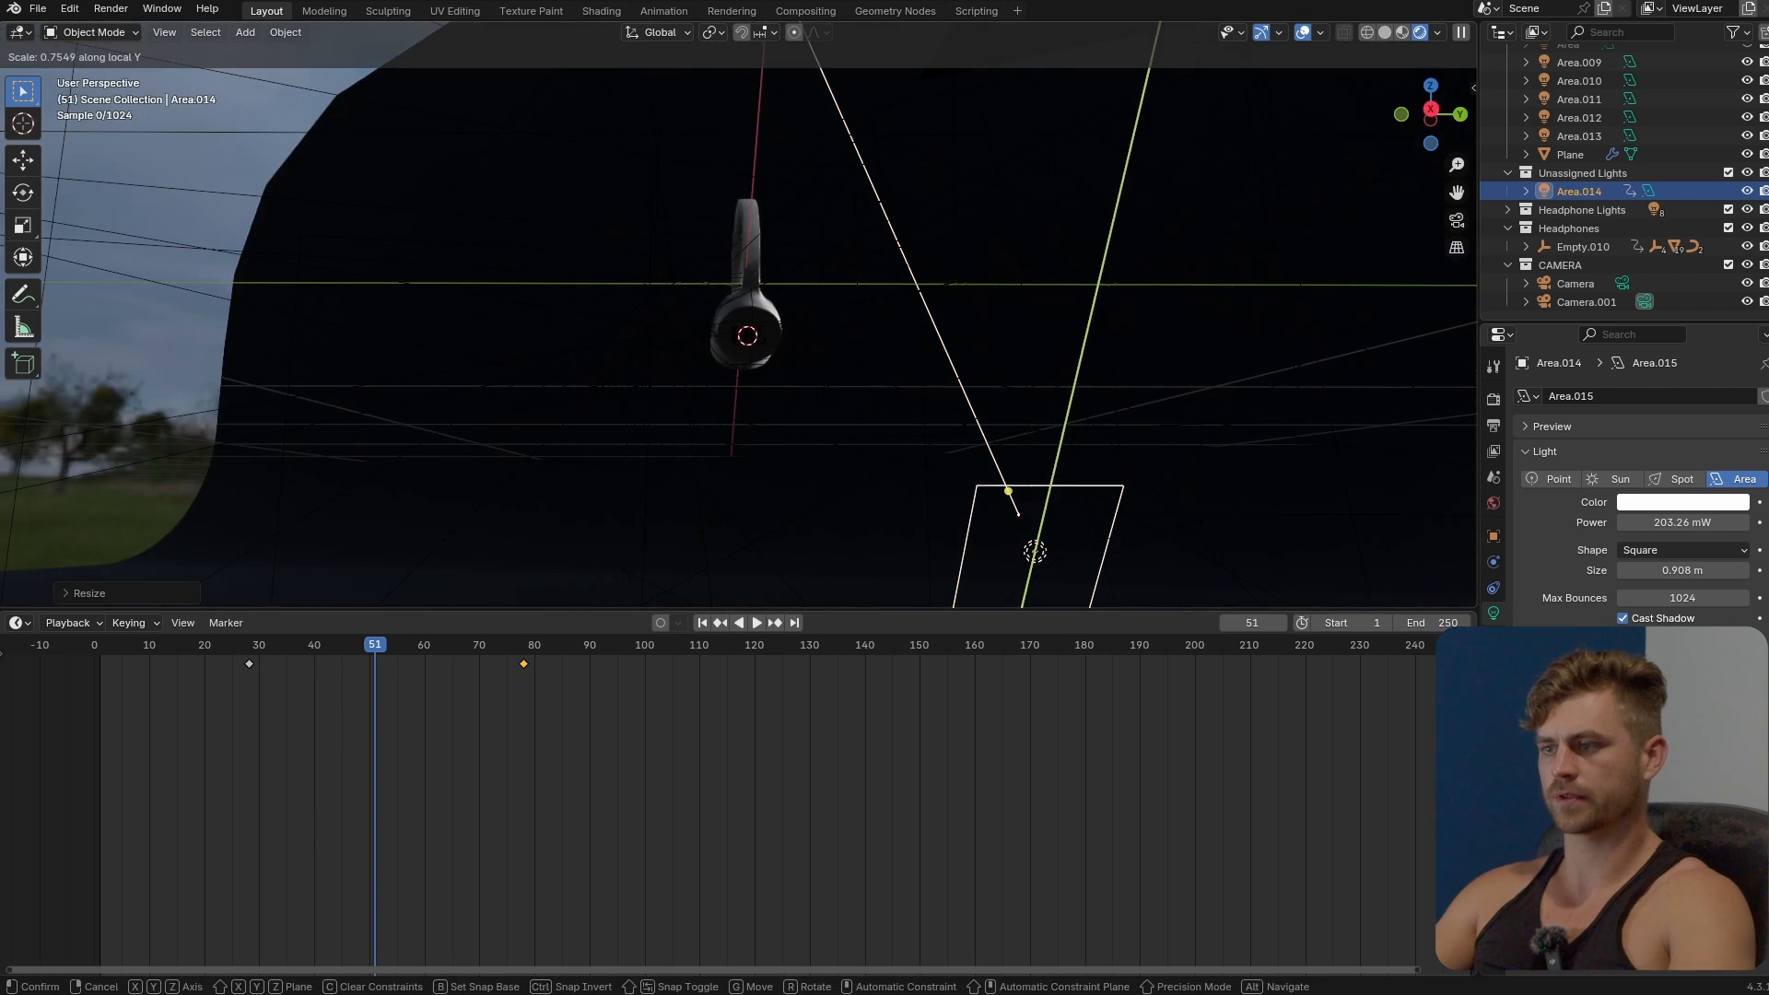
left_click(755, 622)
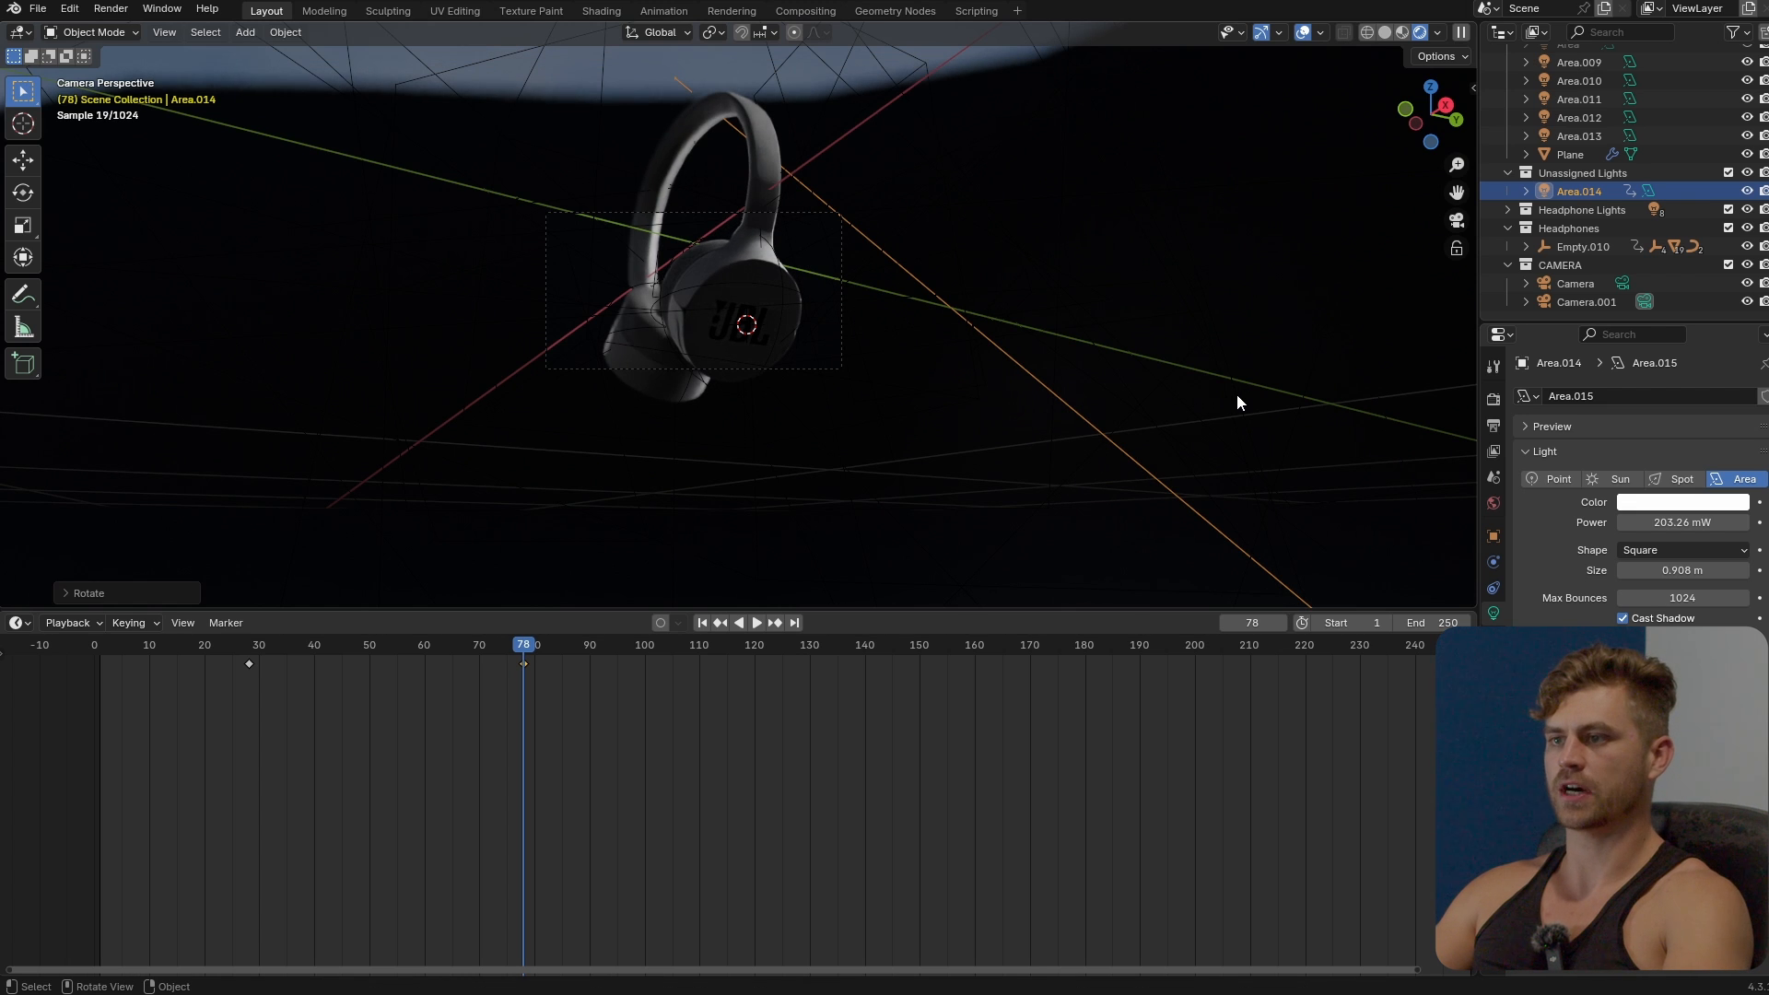
left_click(226, 644)
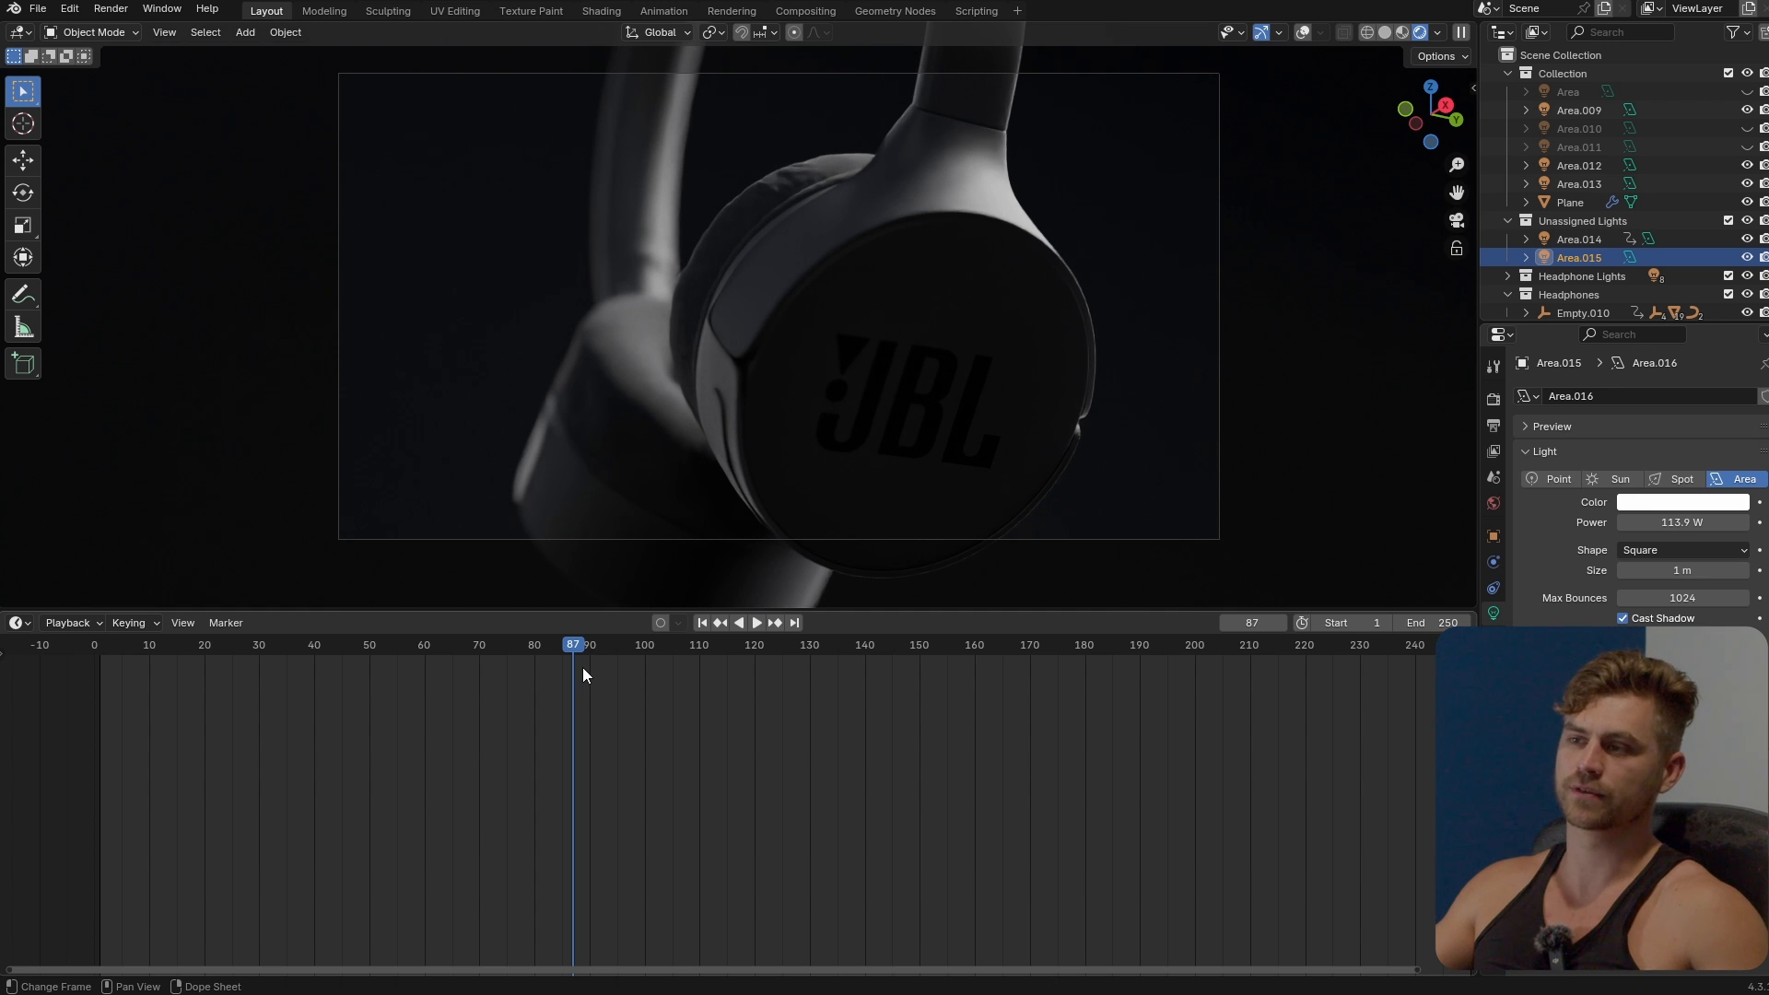
Step: Scrub to mid-animation to check the lights' highlight on the JBL logo
left_click(397, 644)
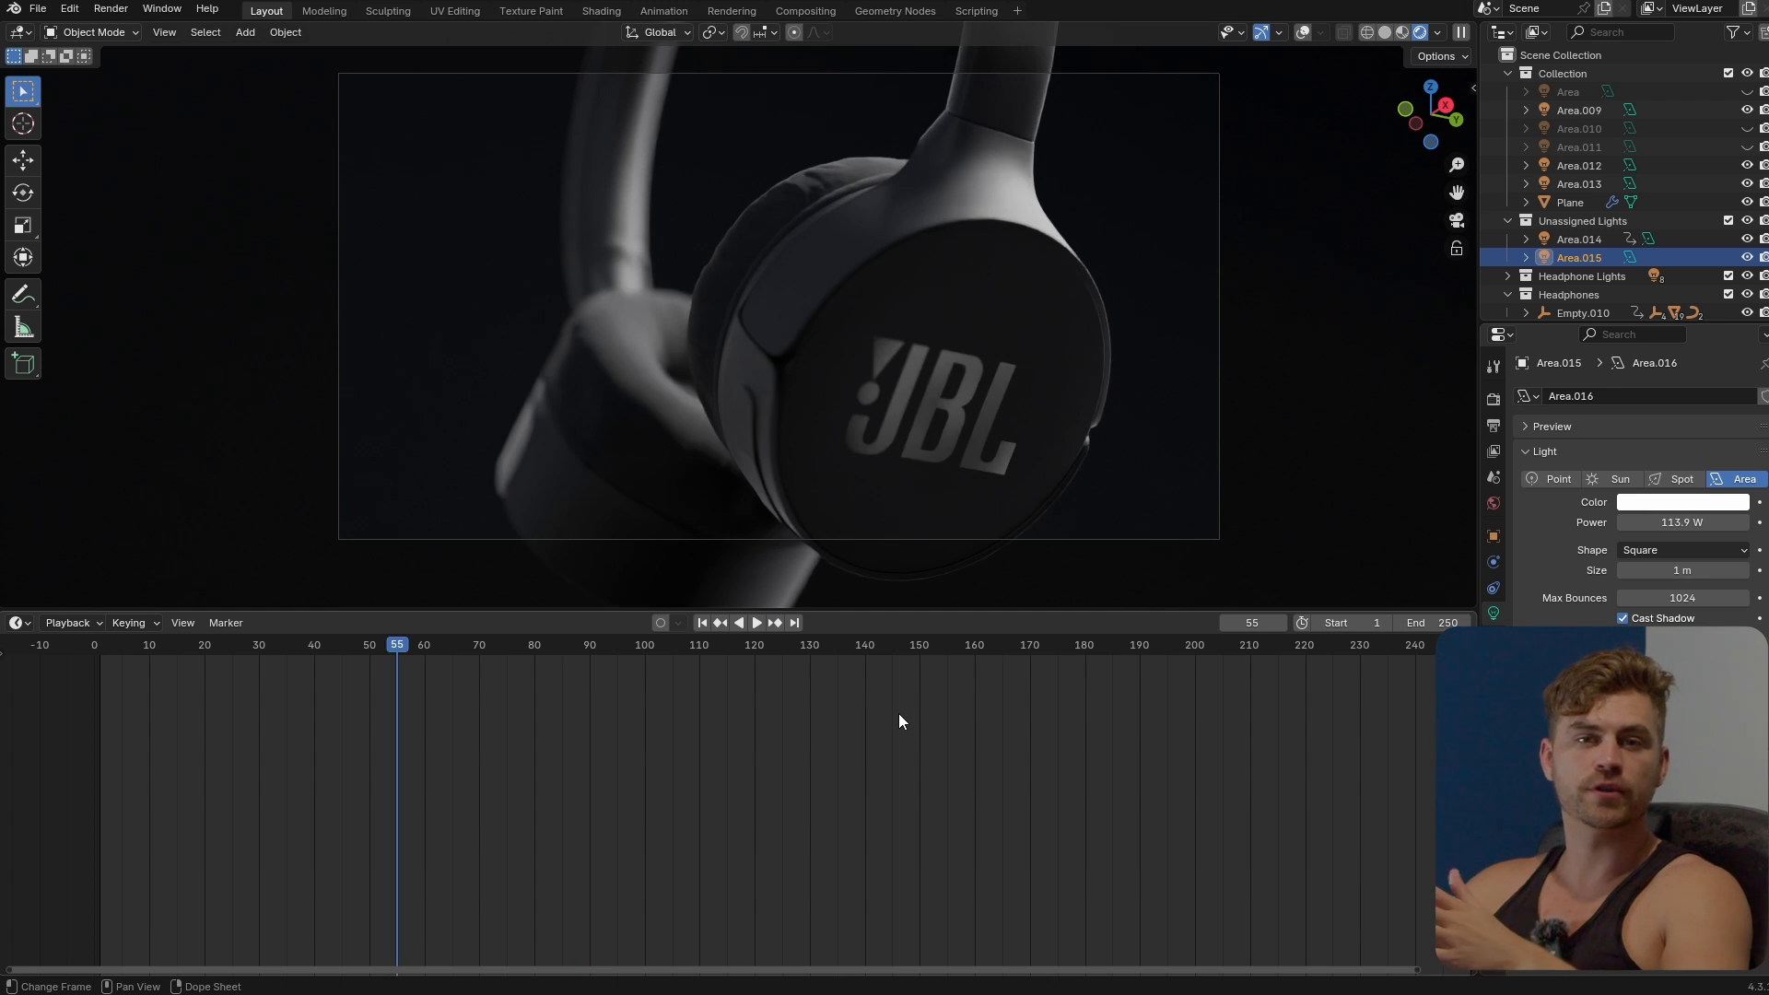